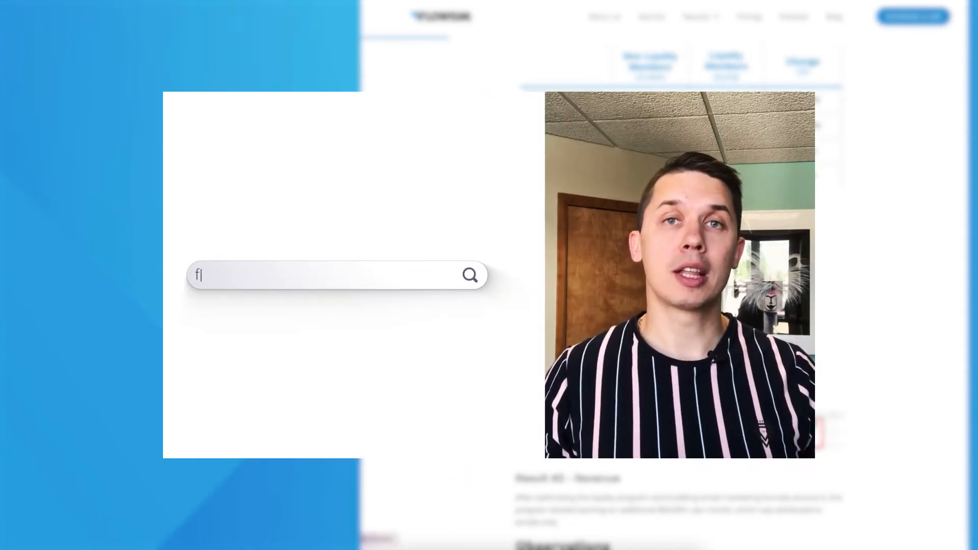
- Create the 'Number of customers' segment of people who placed an order at least once
text(lowium.com/partner)
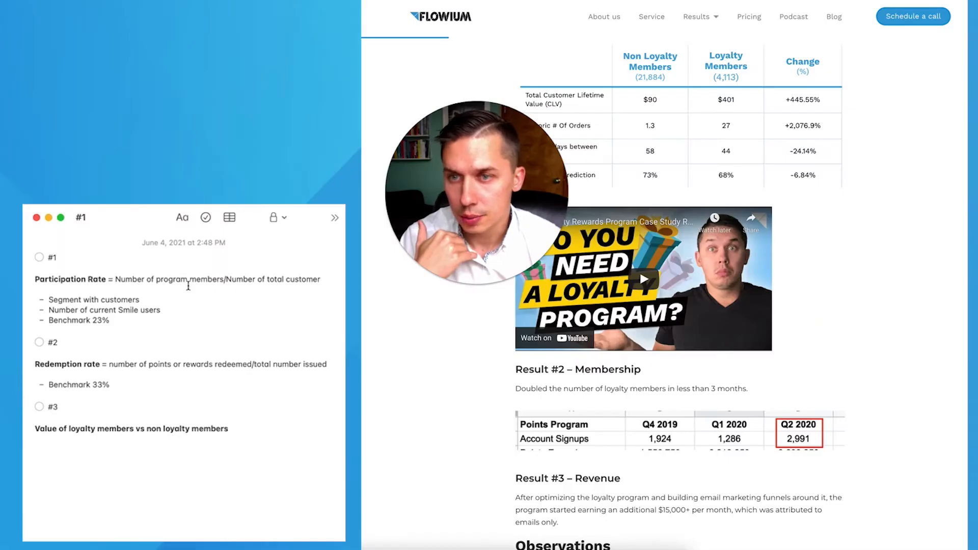
double_click(69, 279)
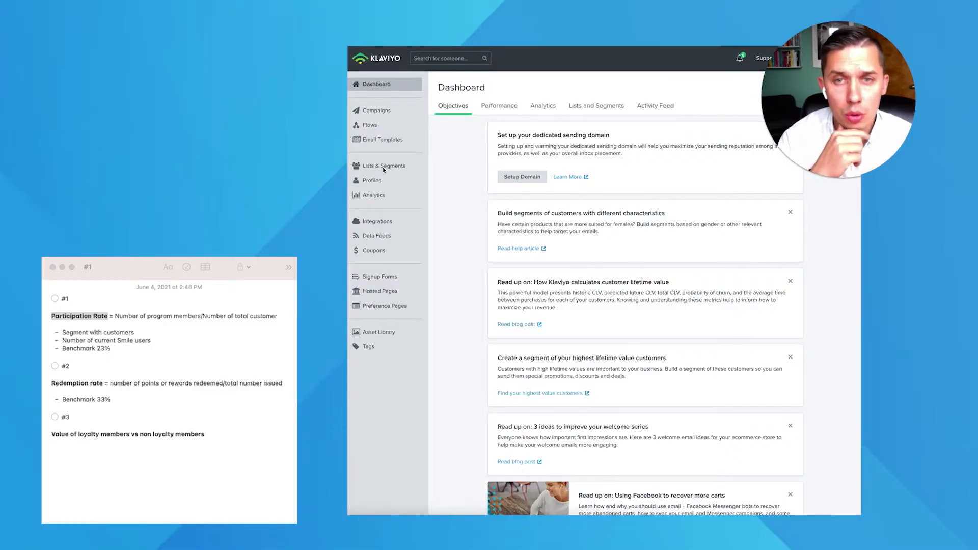
click(383, 165)
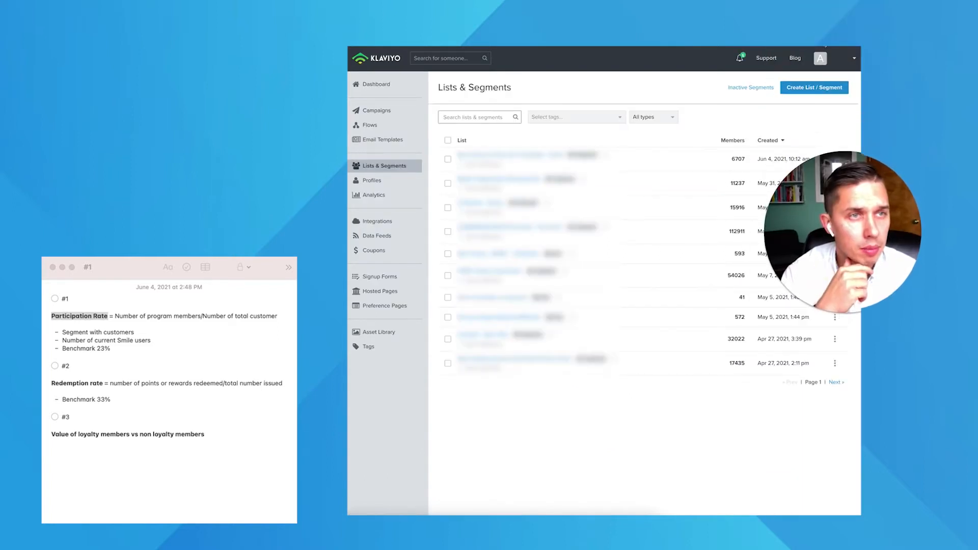
click(814, 87)
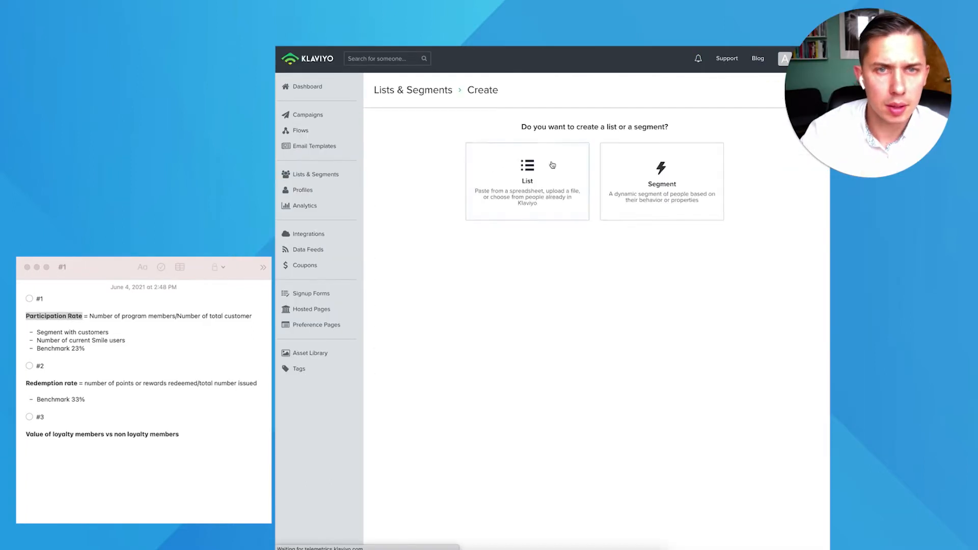
click(662, 168)
text(Number of customers)
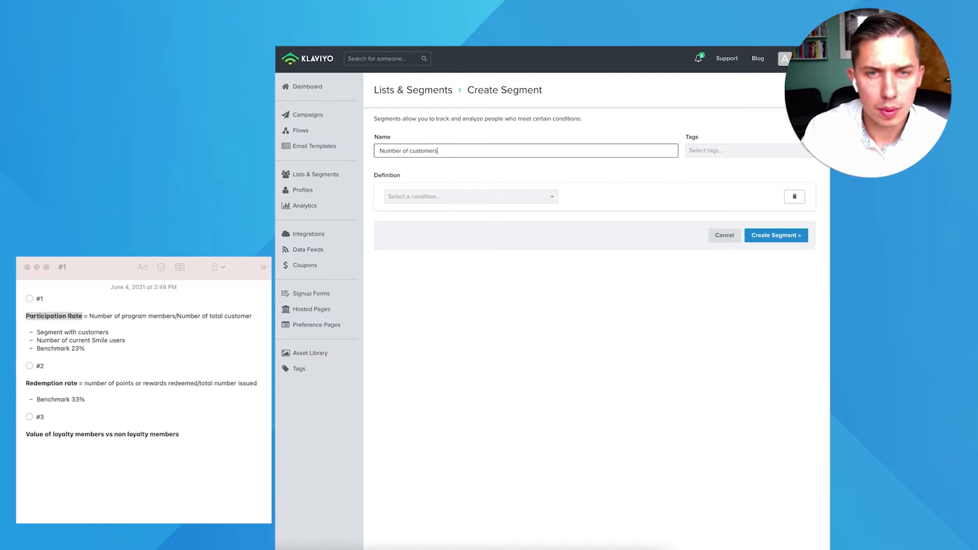
click(471, 197)
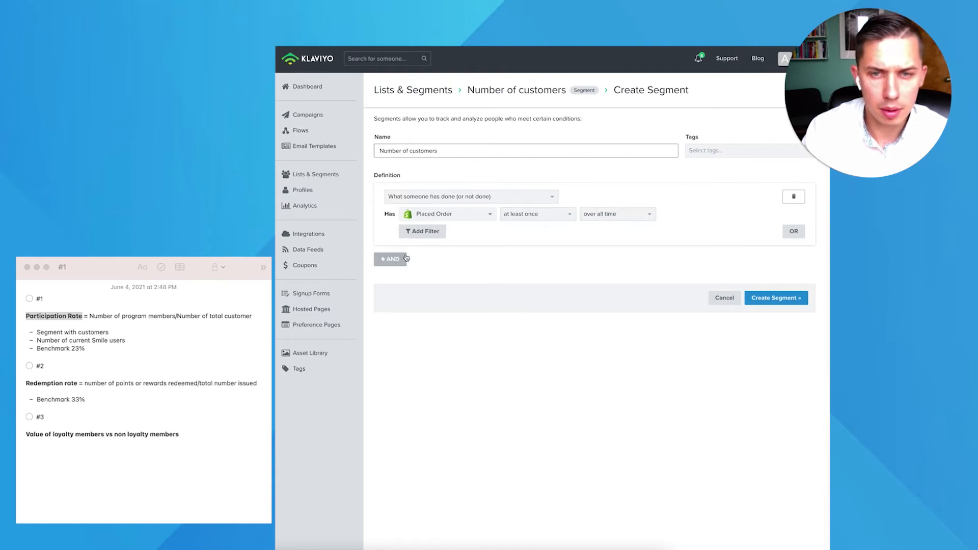
click(390, 259)
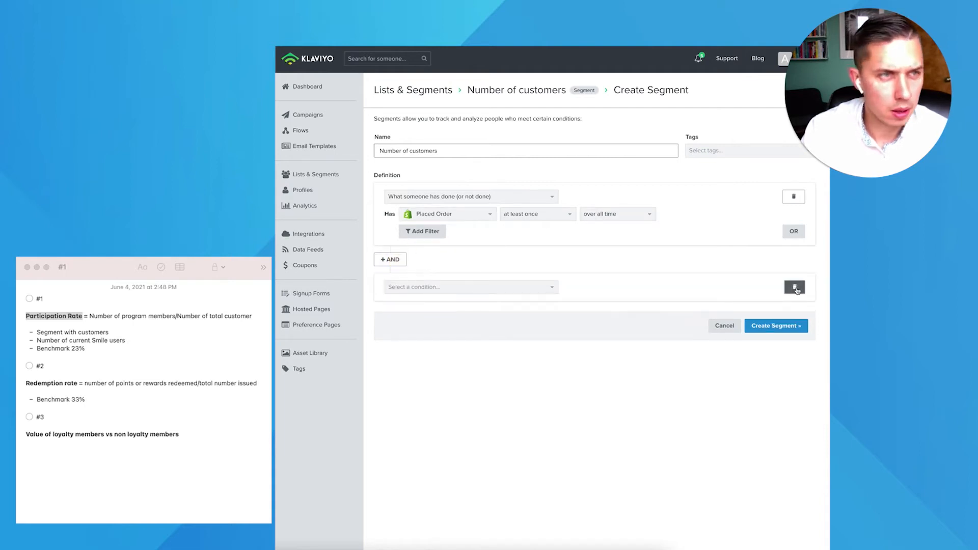
click(794, 288)
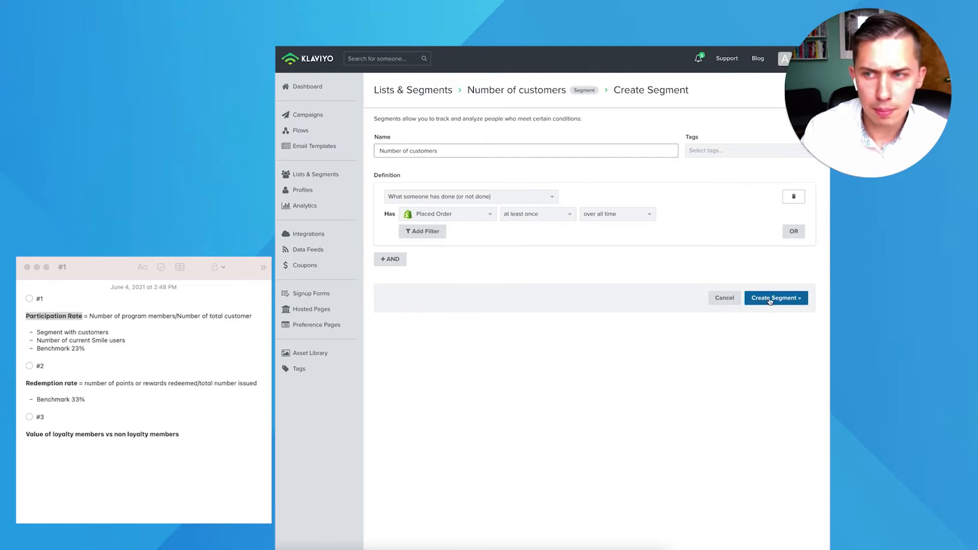
click(775, 298)
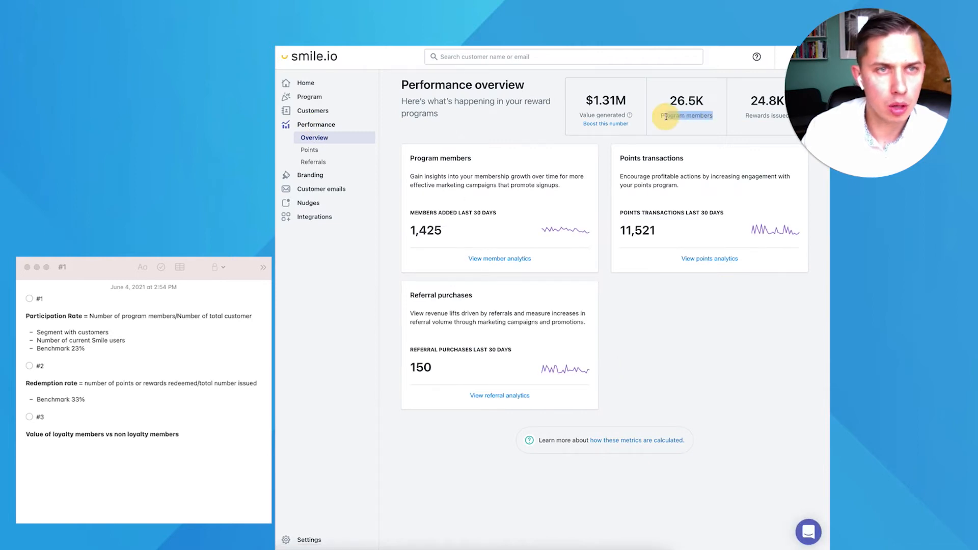
mouse_move(677, 104)
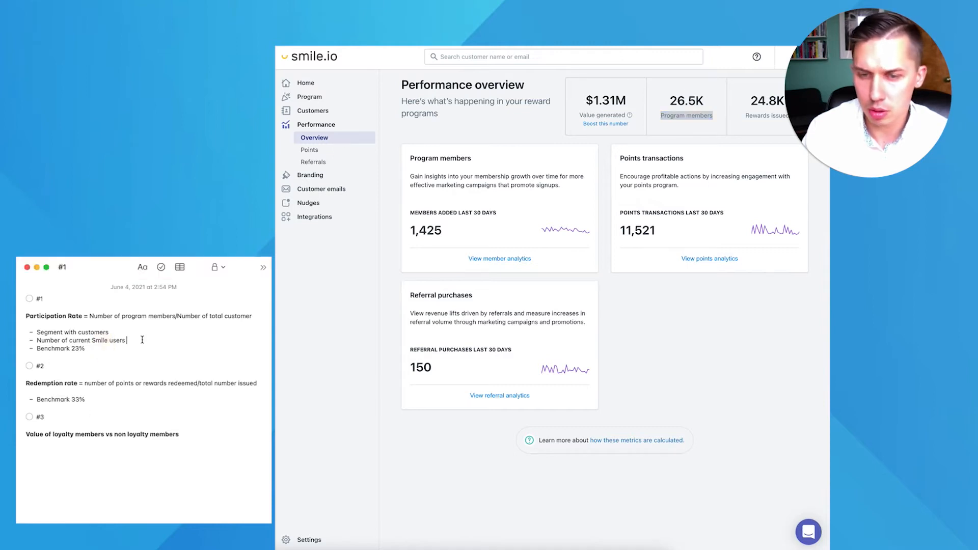
- Type 26,500 as the number of current Smile users in the note
text(- 26)
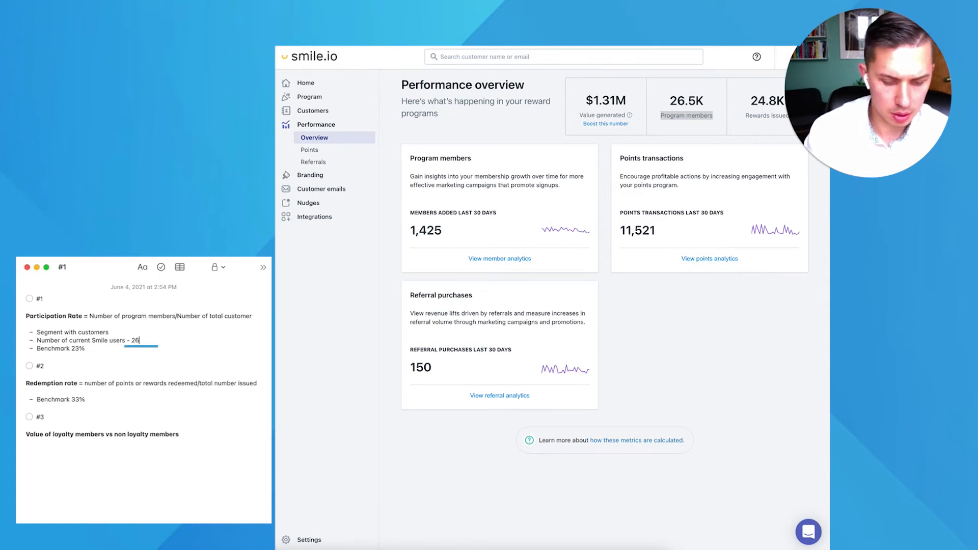
text(,500)
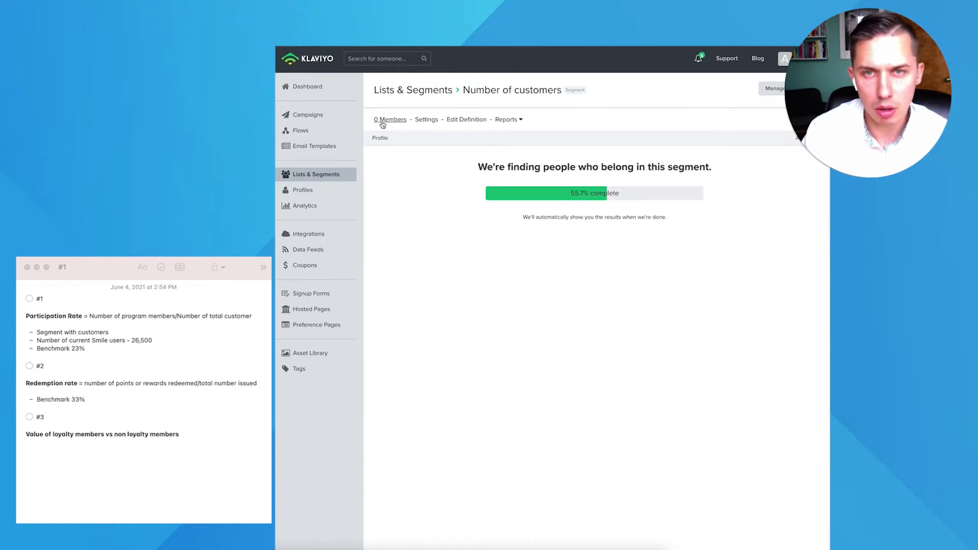
mouse_move(101, 346)
text( 228,593)
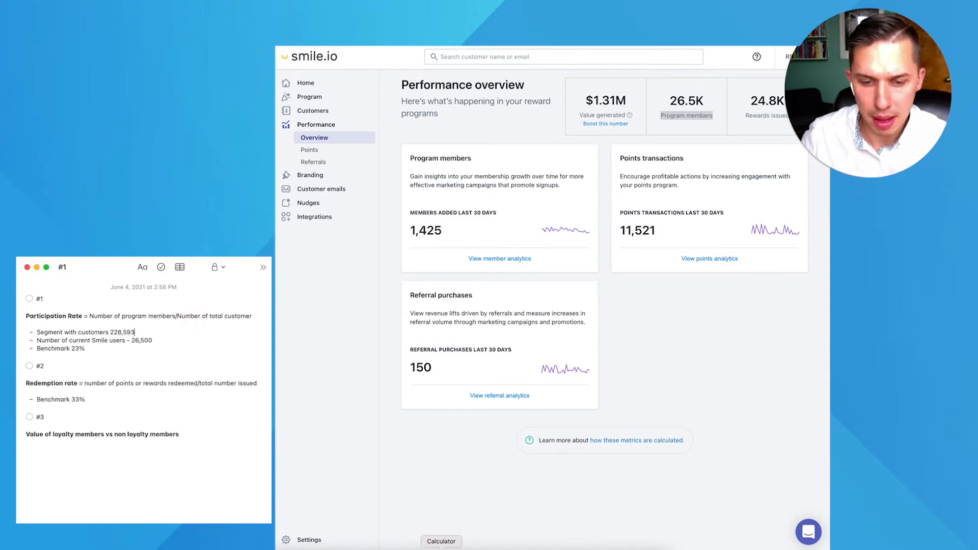
- Divide 26,500 by 228,593 in Calculator and note (11%) beside the 23% benchmark
click(441, 541)
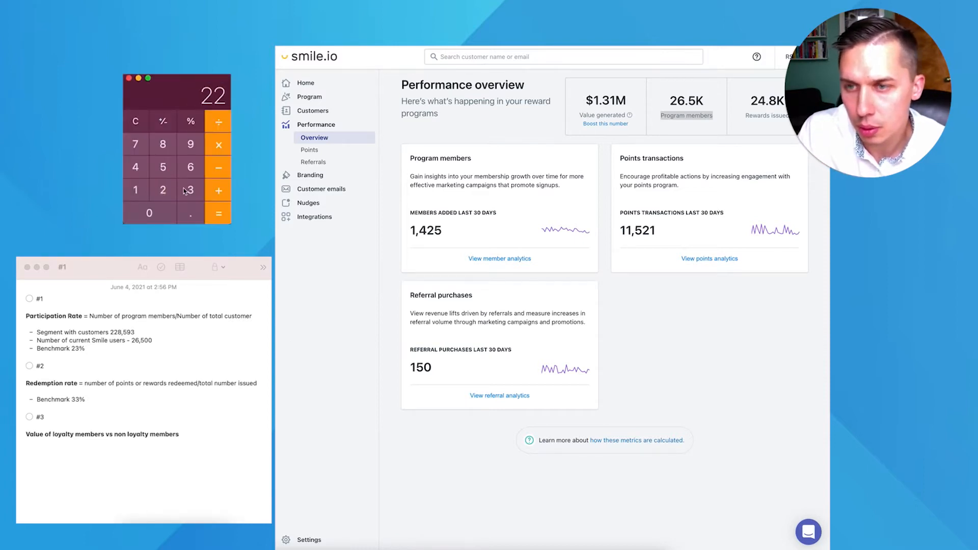
click(149, 213)
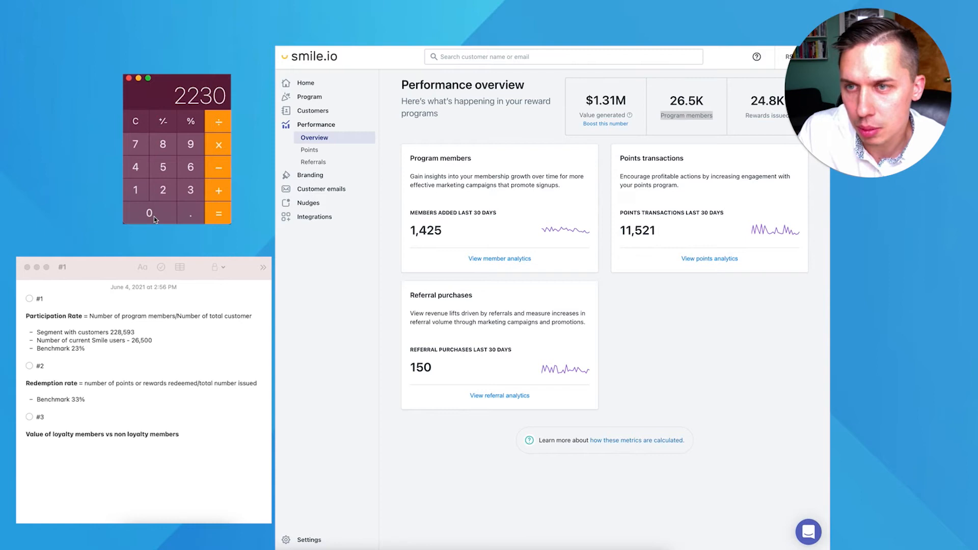
click(163, 190)
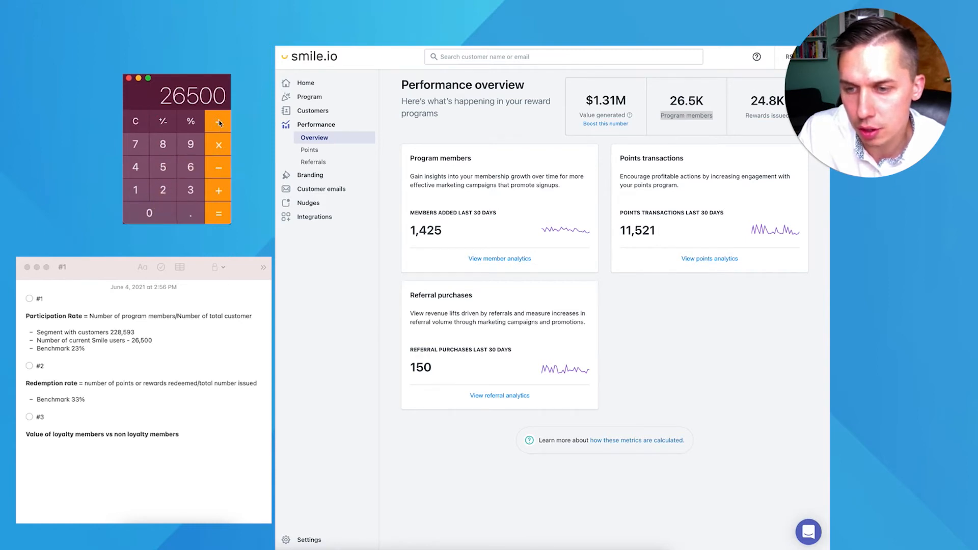
click(163, 189)
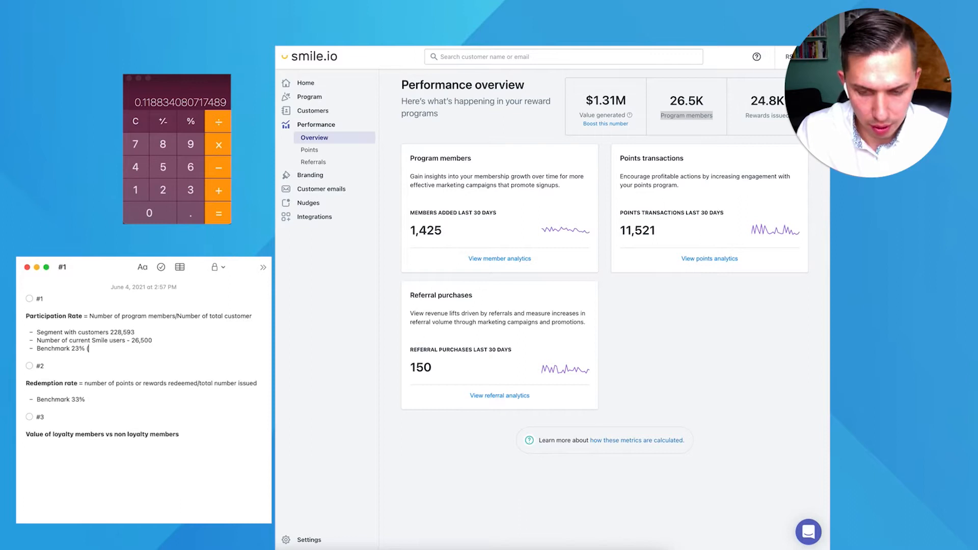
text((11%))
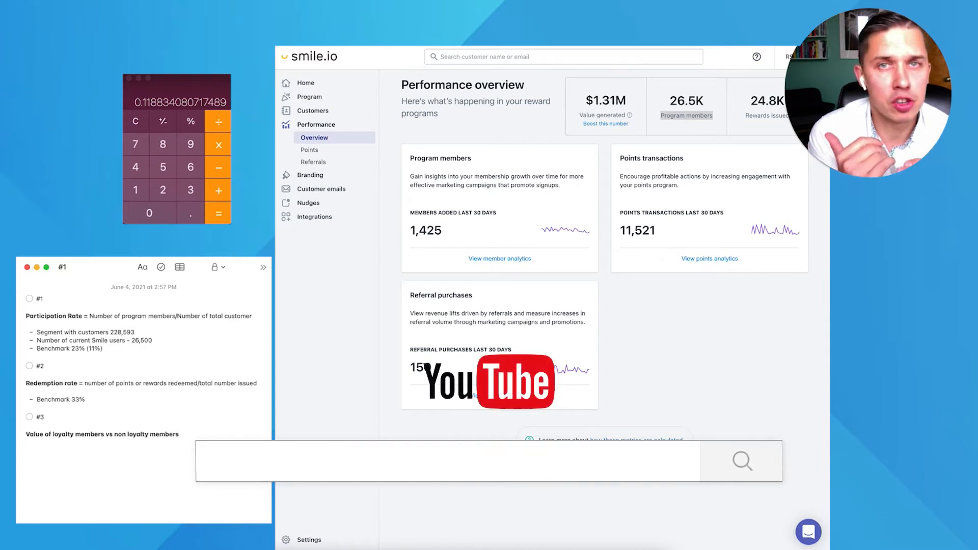
text(loyalty flowium)
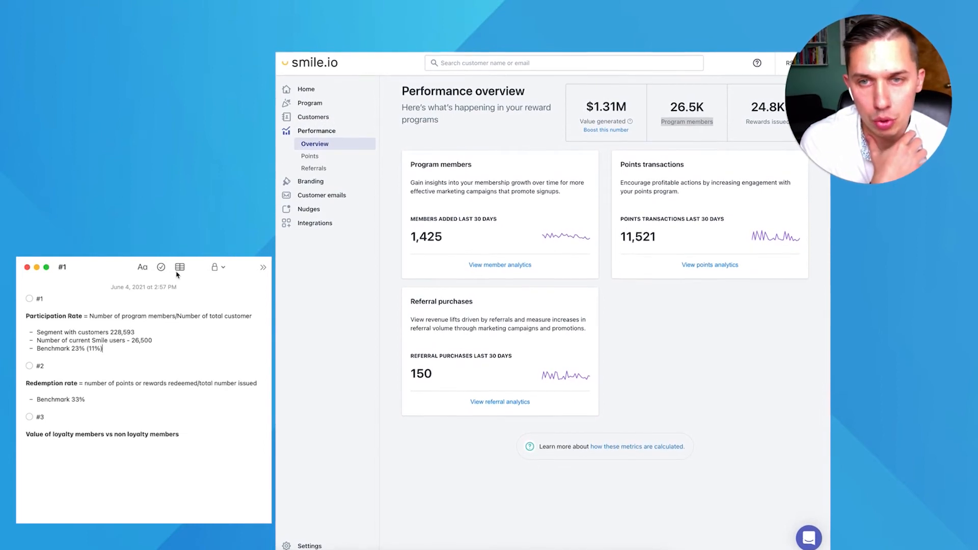
- View Smile.io Points analytics (83% redemption rate) and select the redemption benchmark text
click(309, 156)
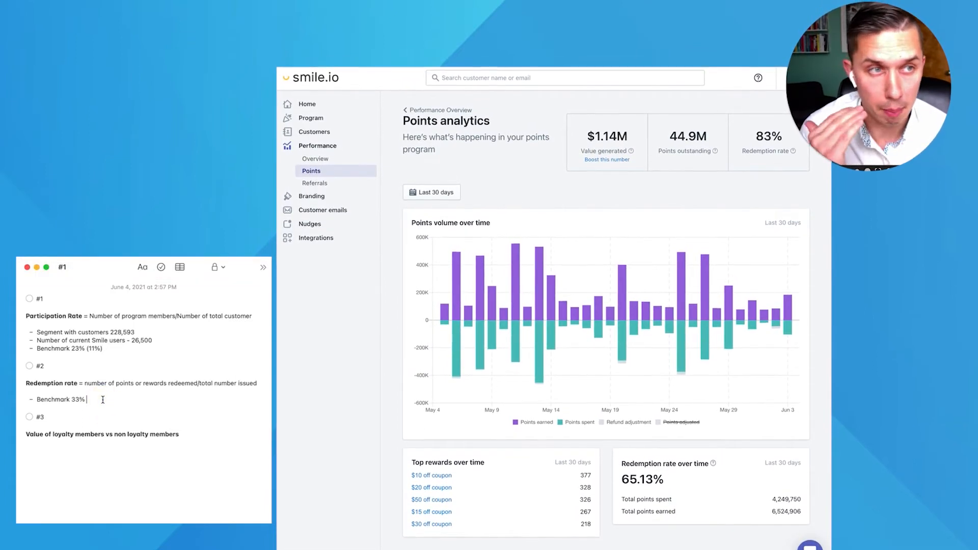
double_click(55, 400)
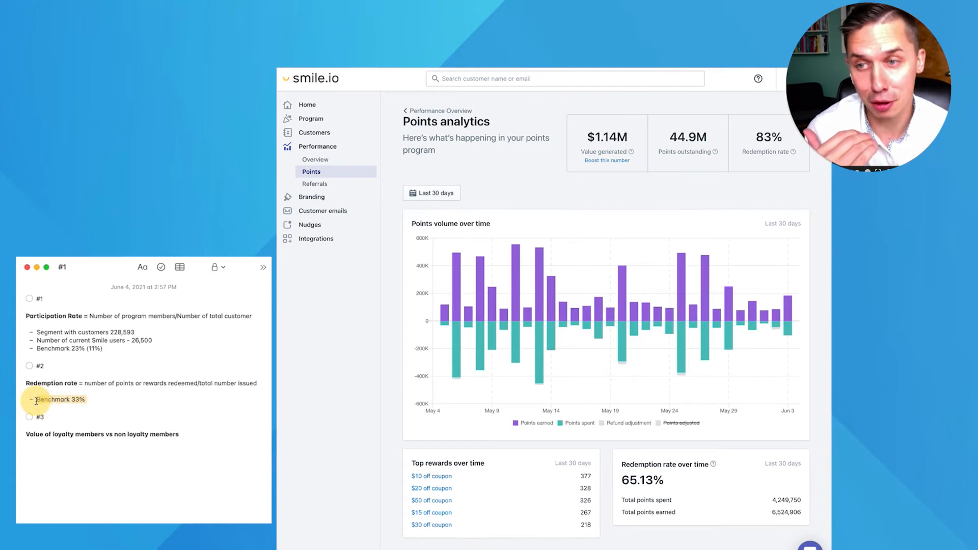
click(29, 298)
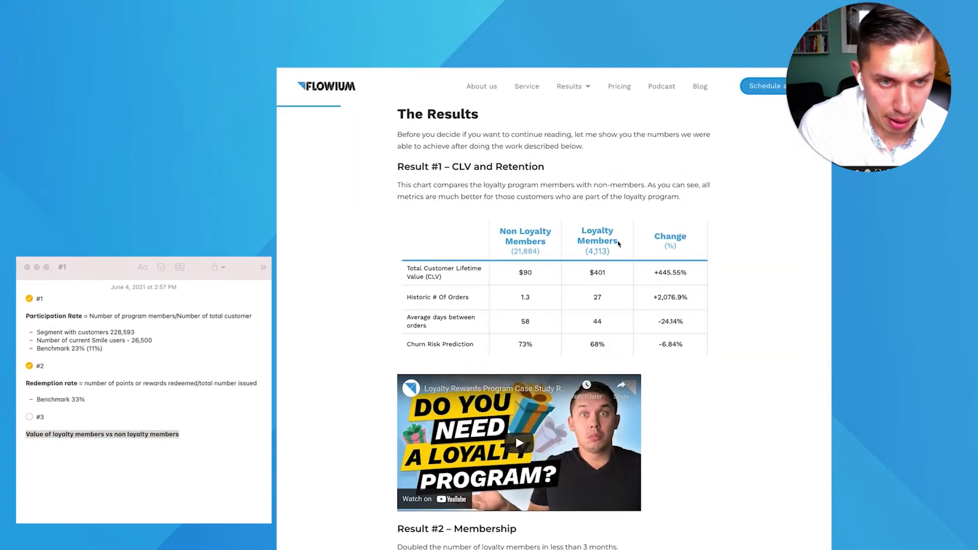
mouse_move(510, 284)
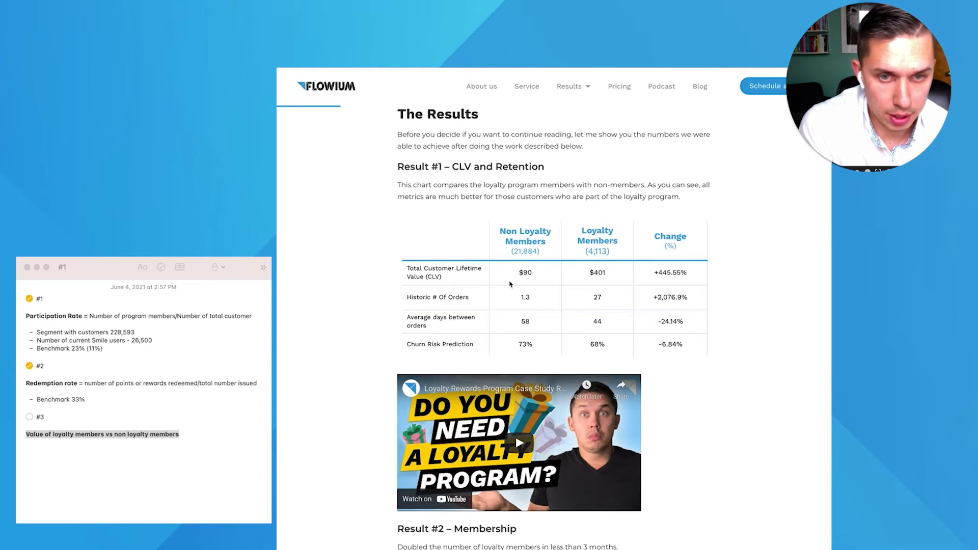
- Scroll Flowium's results and edit the non-loyalty column header of the Notes comparison table
scroll(down, 3)
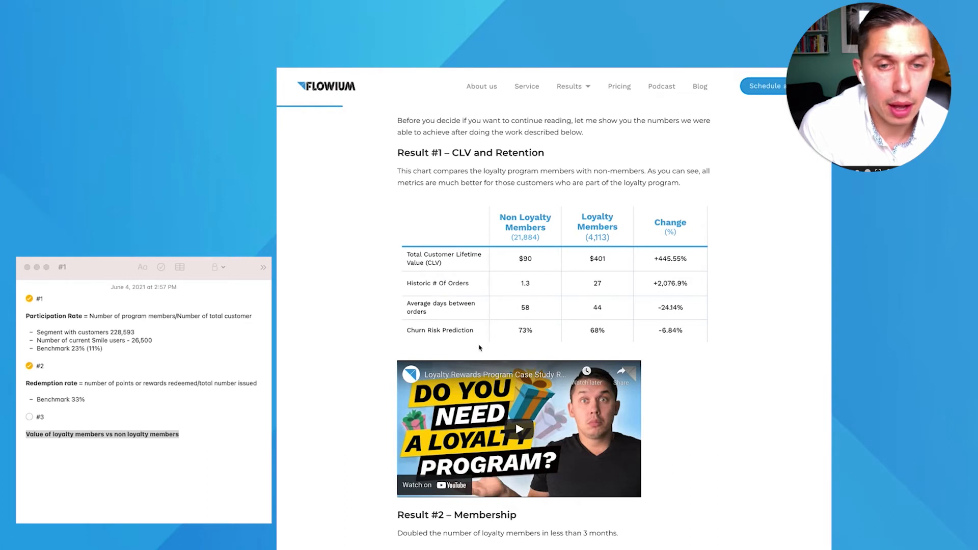
mouse_move(566, 275)
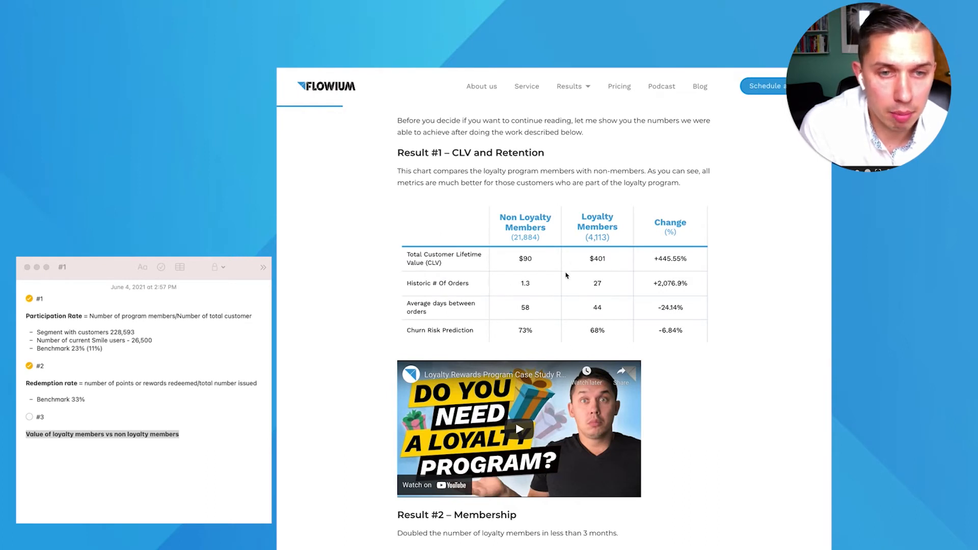
scroll(down, 3)
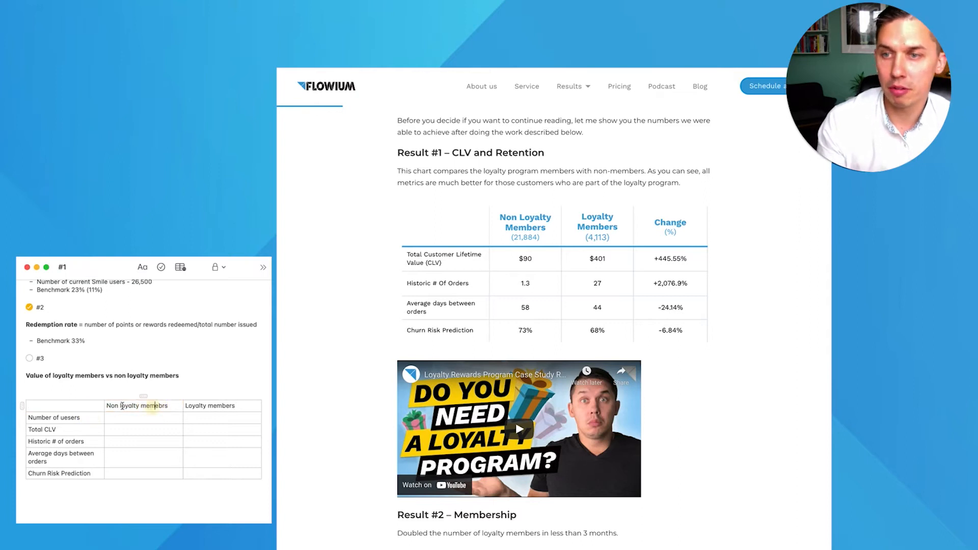
double_click(195, 406)
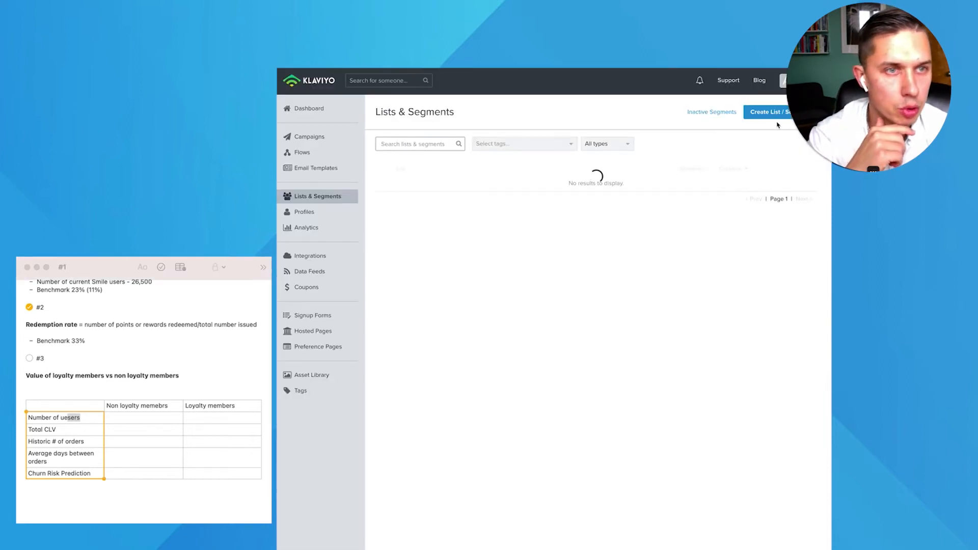
- Build the non-loyalty segment: Placed Order at least once between 01/01/2021 and 06/01/2021
click(772, 111)
text(1x buyer (January) - Non)
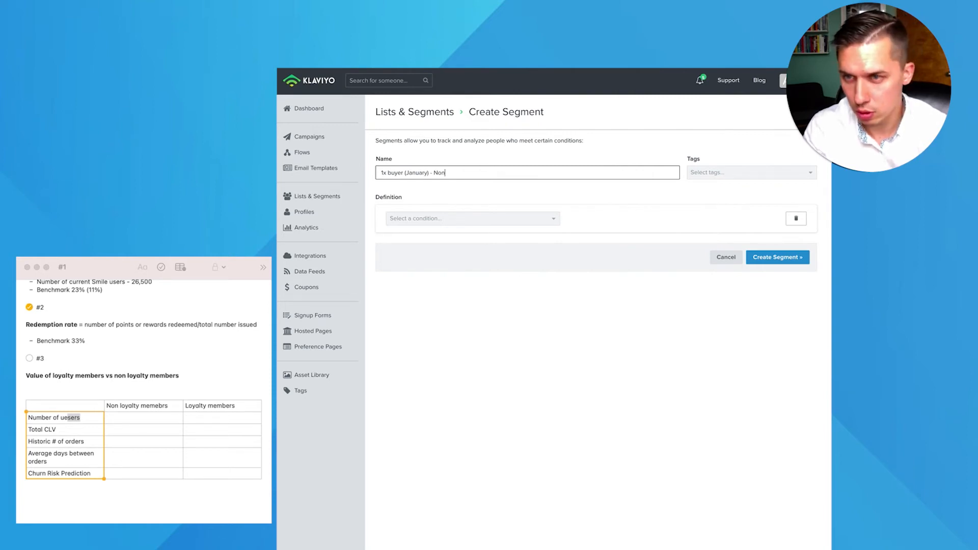
text(loyalty members)
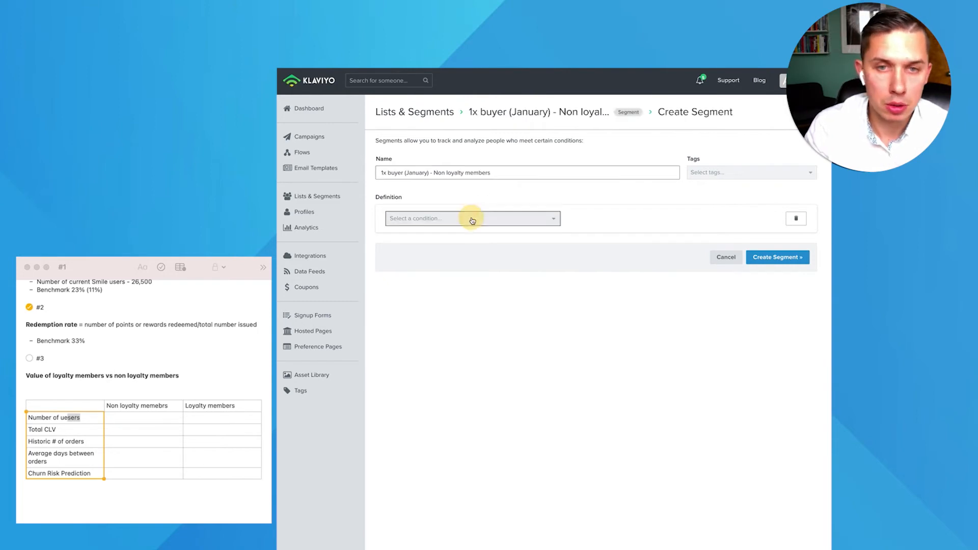
click(472, 219)
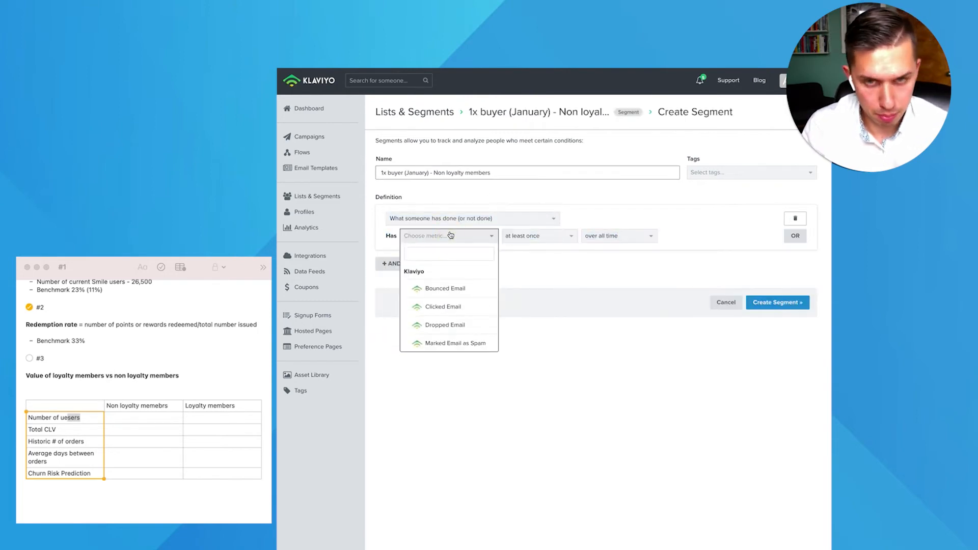
click(449, 236)
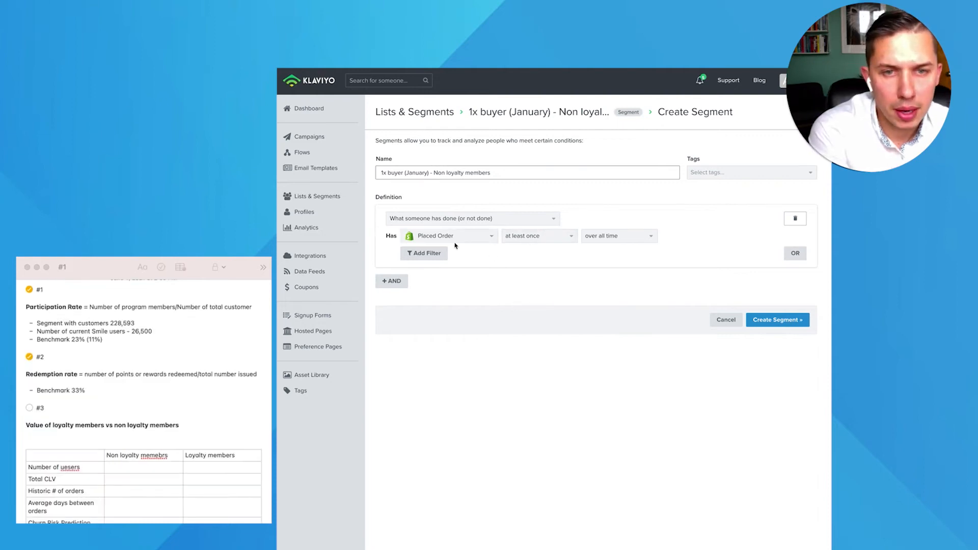
click(618, 235)
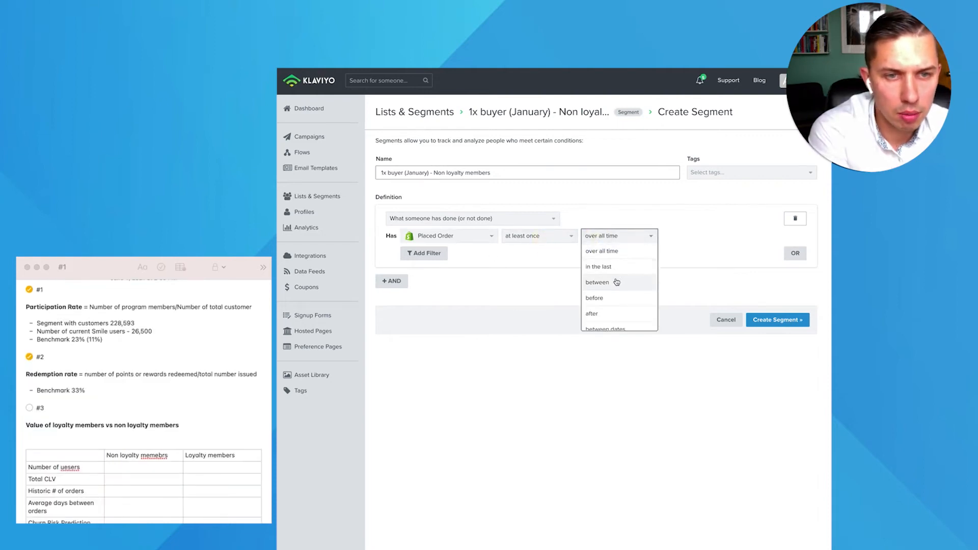
click(597, 282)
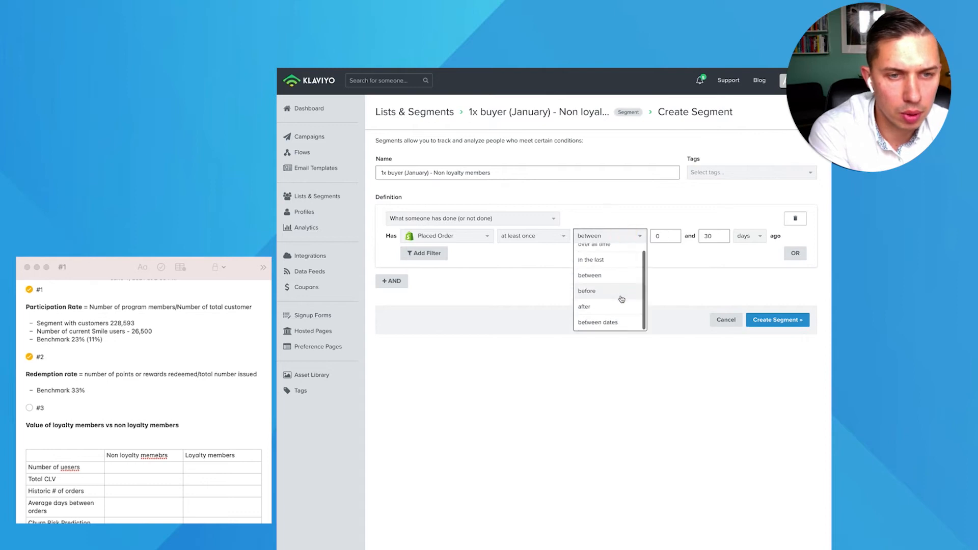
click(597, 322)
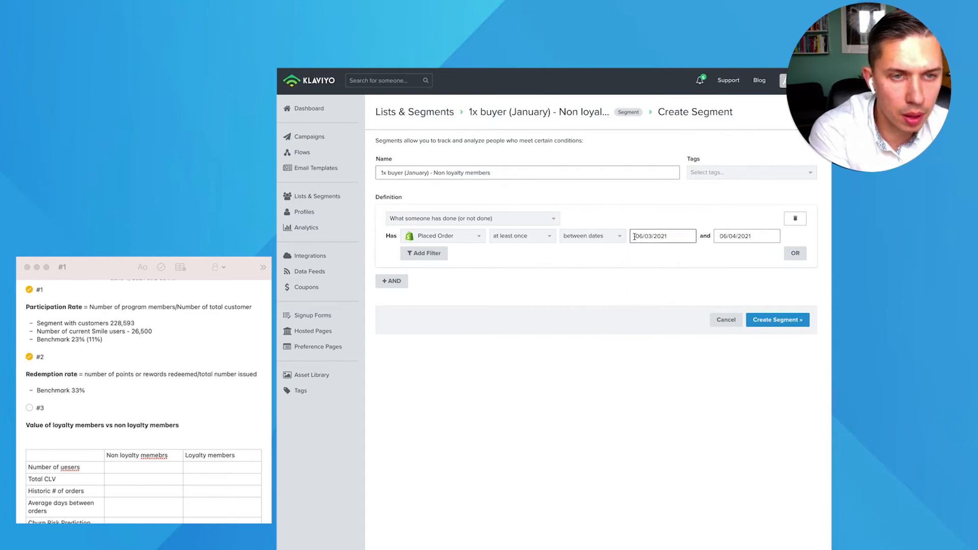
text(01/3/1021)
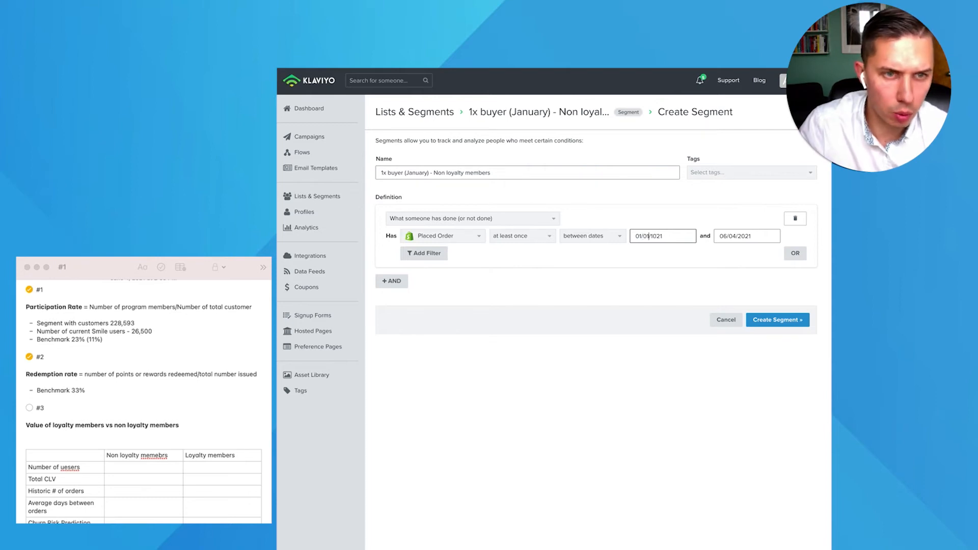
text(01/01/2021)
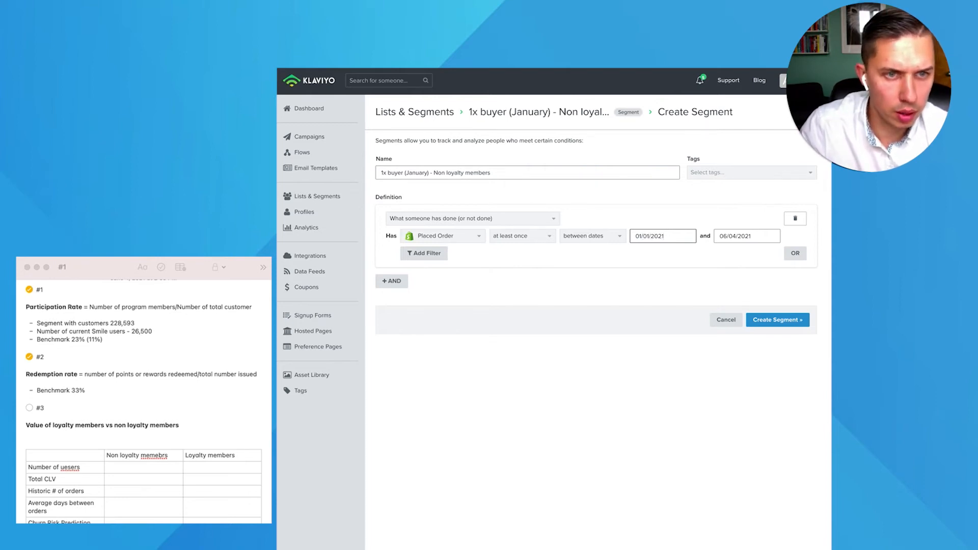
click(738, 236)
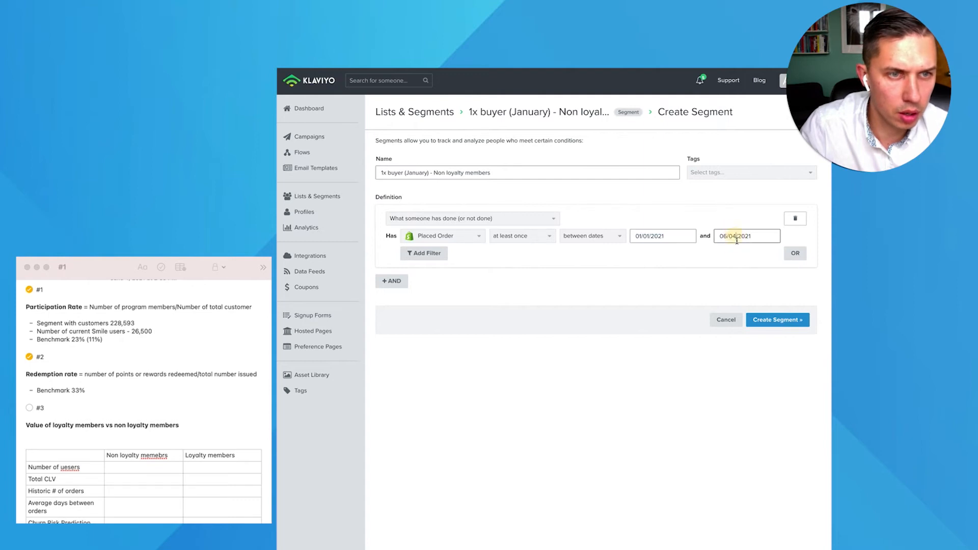
text(06/01/2021)
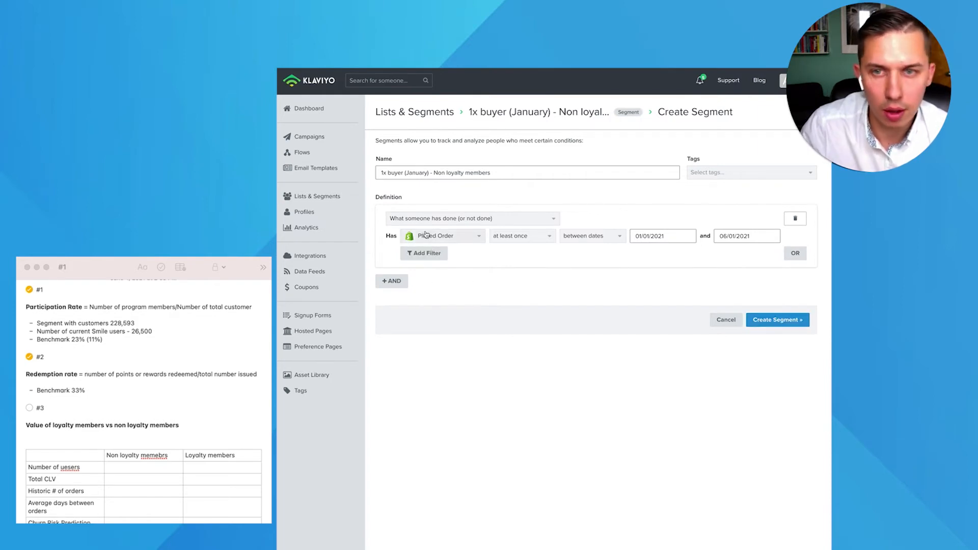
click(726, 319)
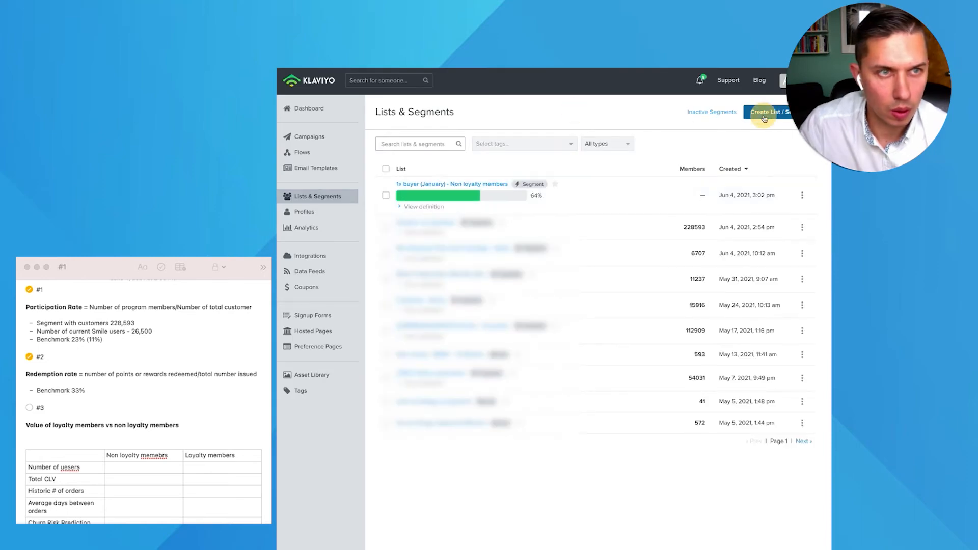
- Start the Loyalty members segment with Placed Order between 01/01/2021 and 06/01/2021
click(766, 112)
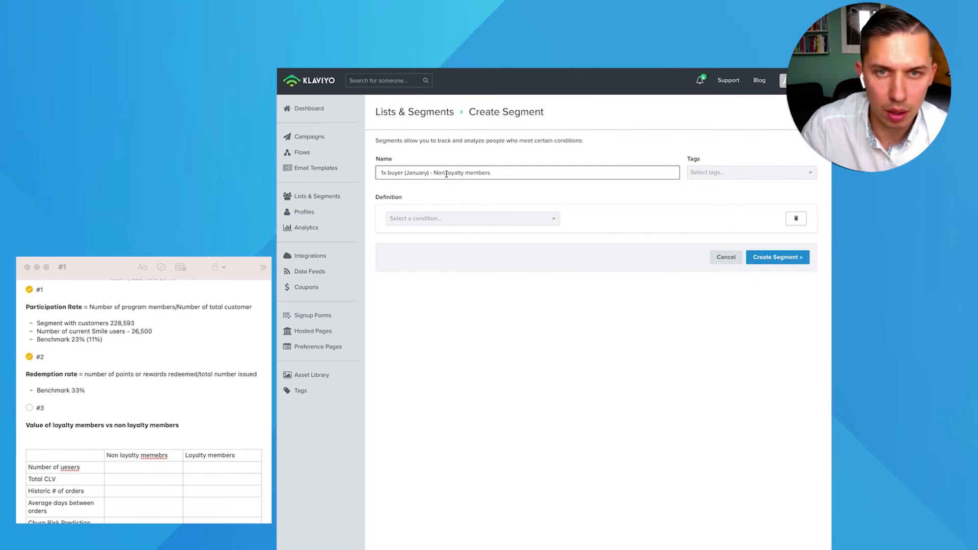
double_click(440, 173)
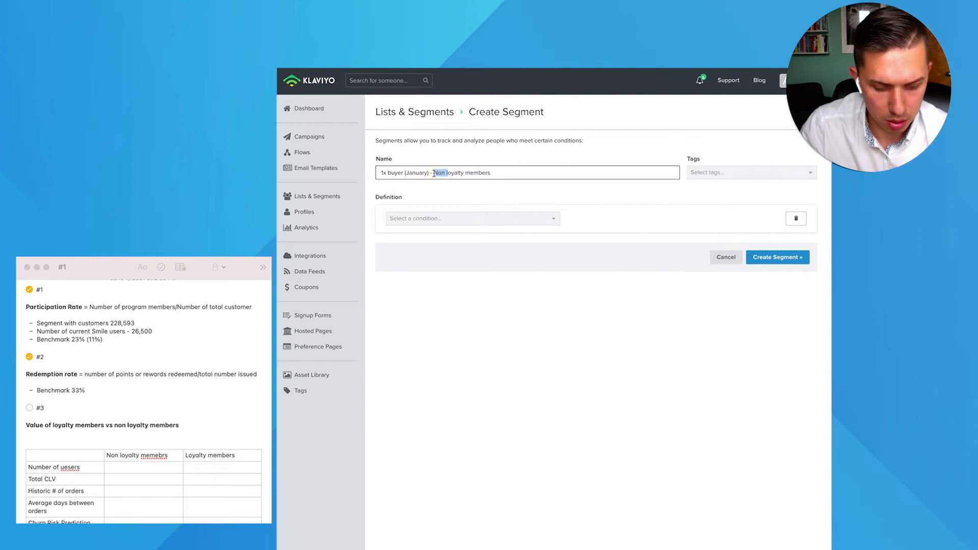
click(472, 218)
text(plac)
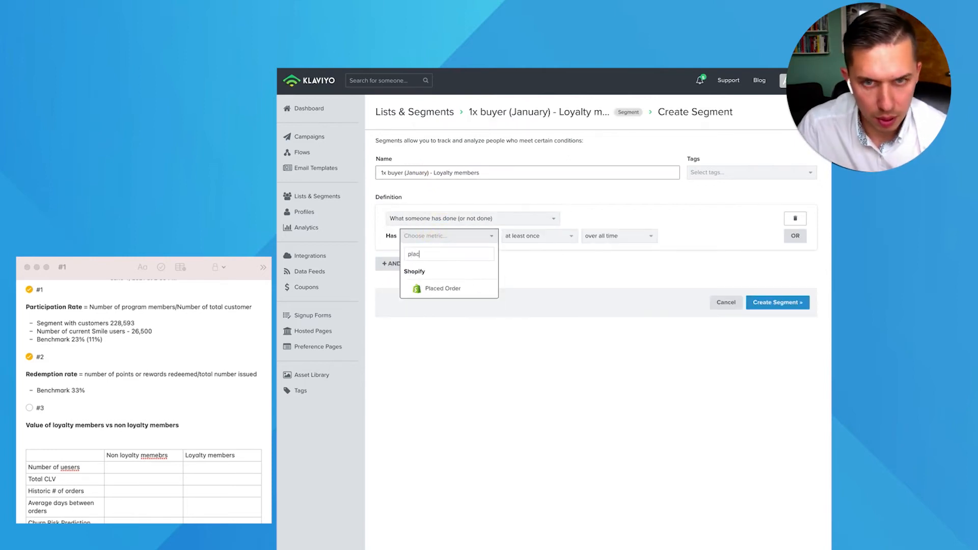
click(443, 288)
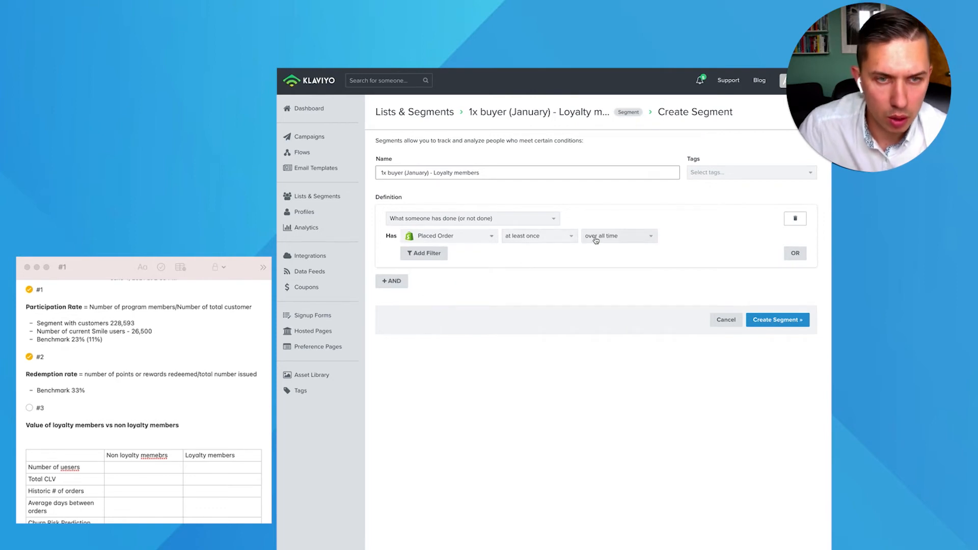
click(618, 236)
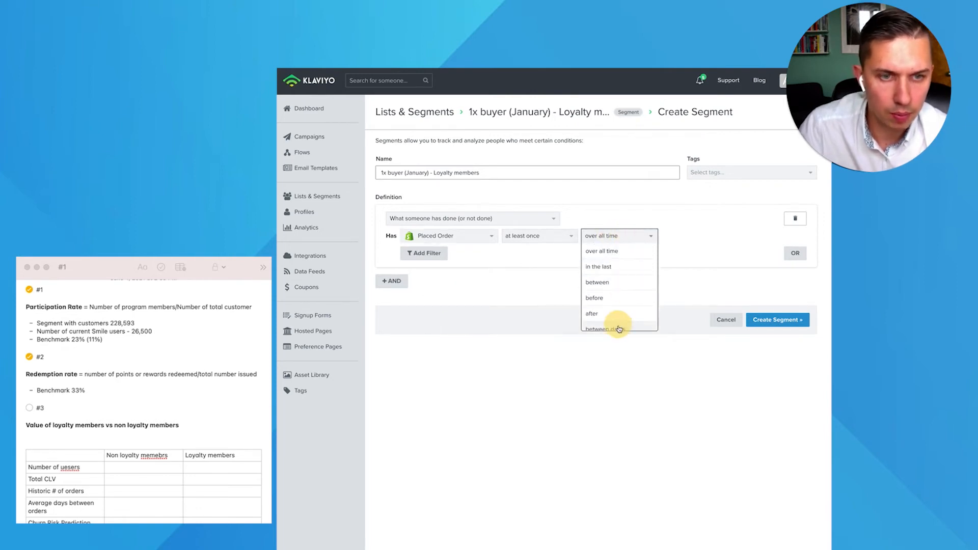
click(609, 327)
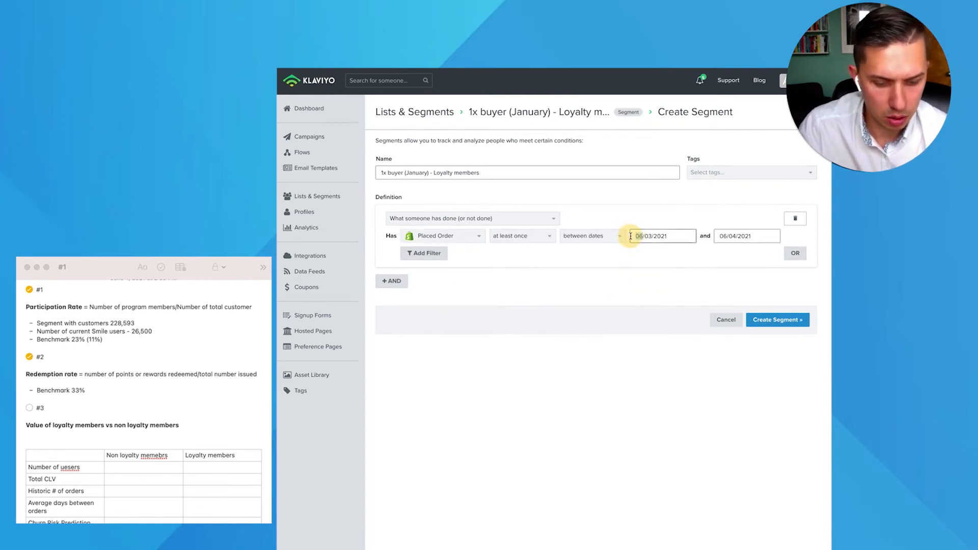
text(01/01/2021)
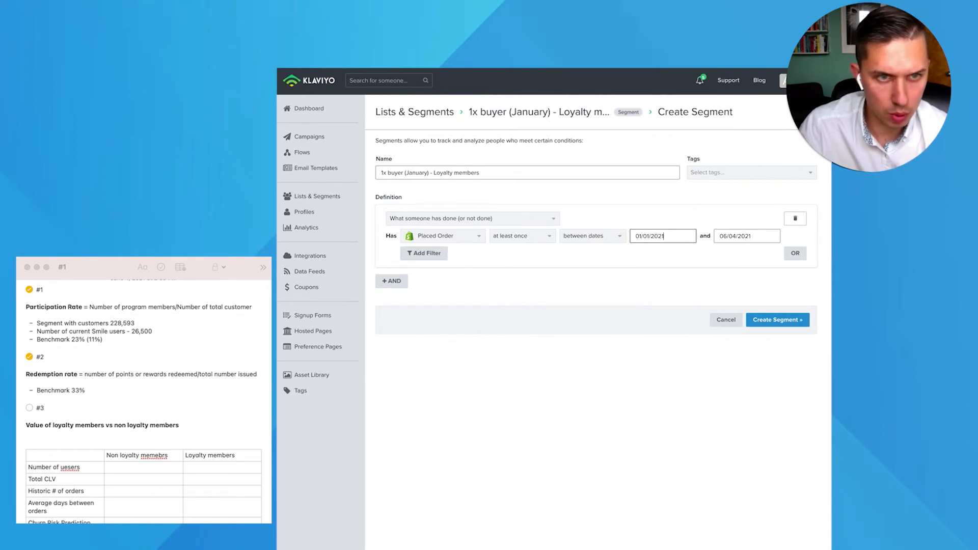
click(747, 236)
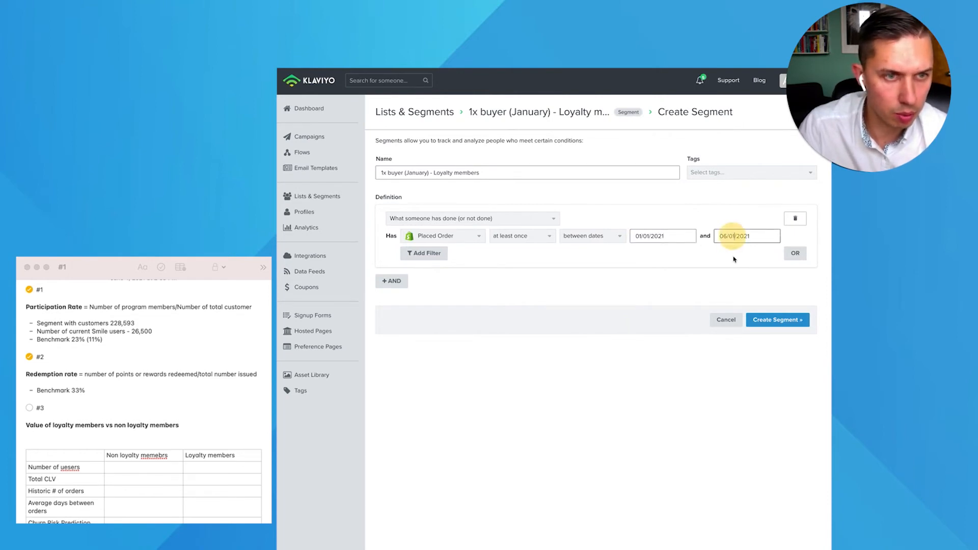
- Add the condition Smile State equals 'member' to the loyalty segment
click(392, 282)
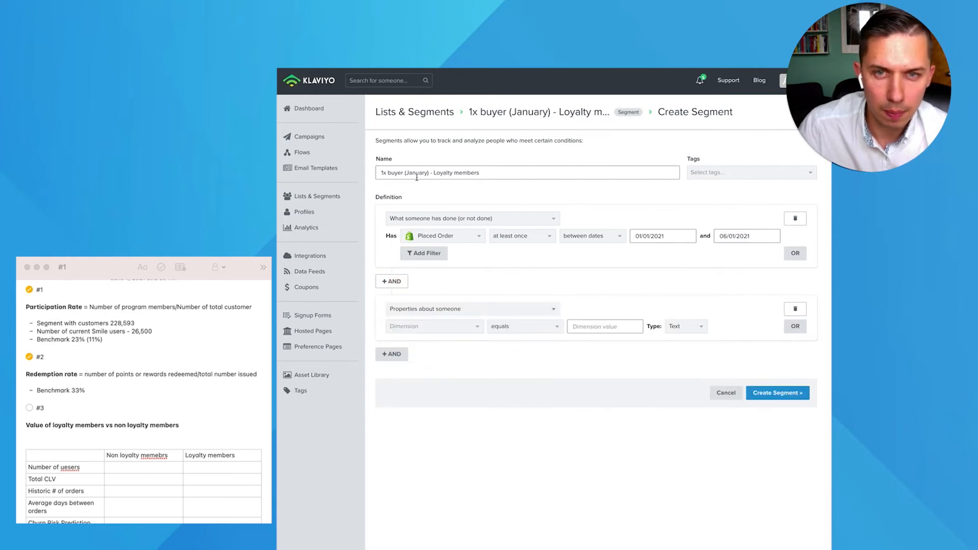
click(434, 326)
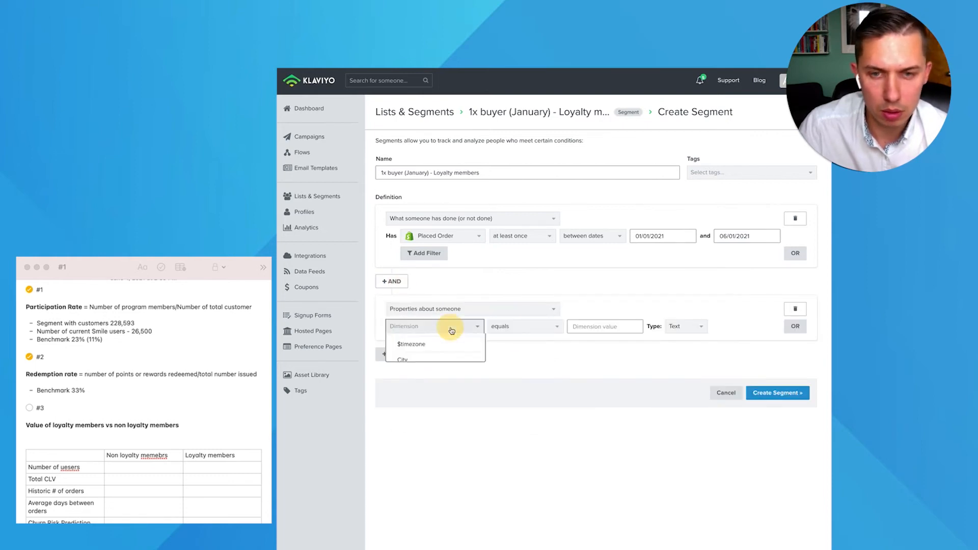
text(mem)
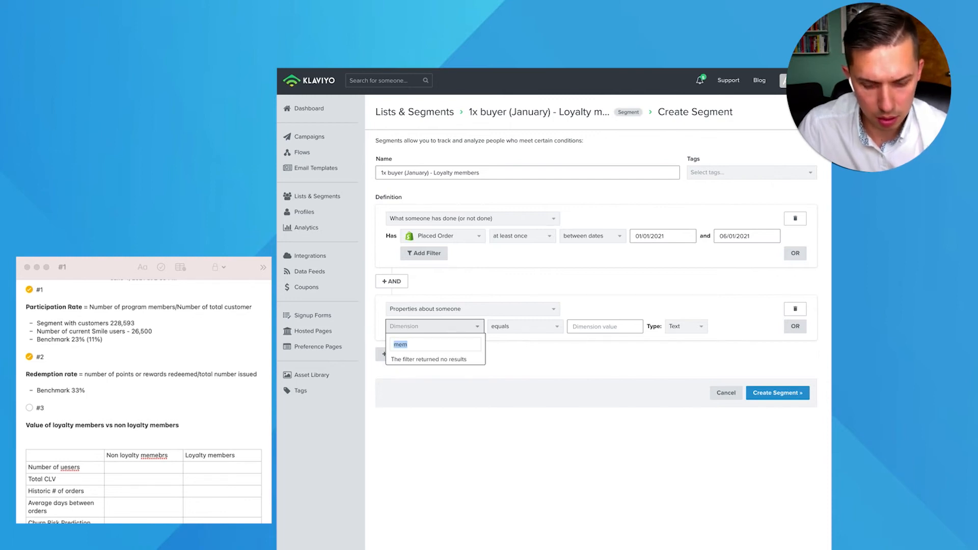
click(400, 345)
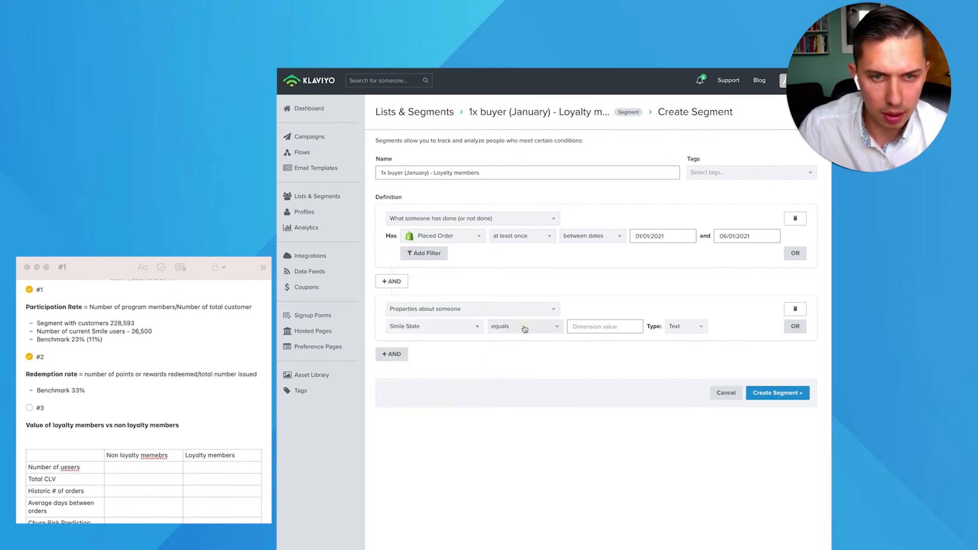
text(member)
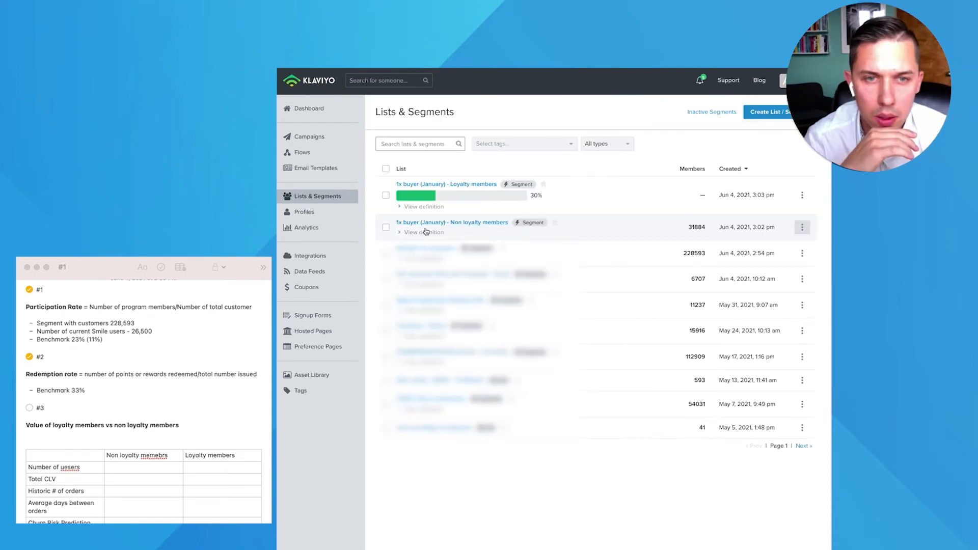
- Add Smile State doesn't equal 'member' to the Non loyalty segment and update it
click(451, 222)
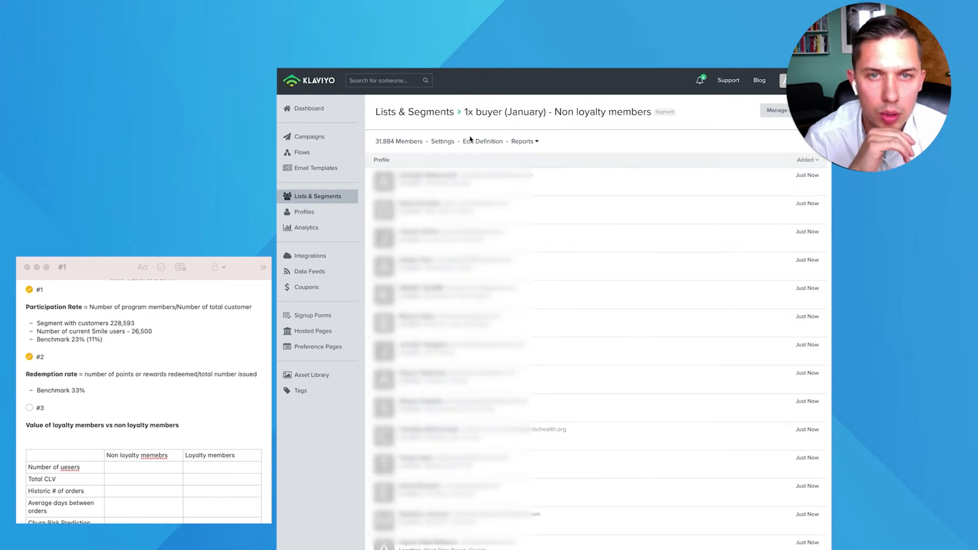
click(484, 141)
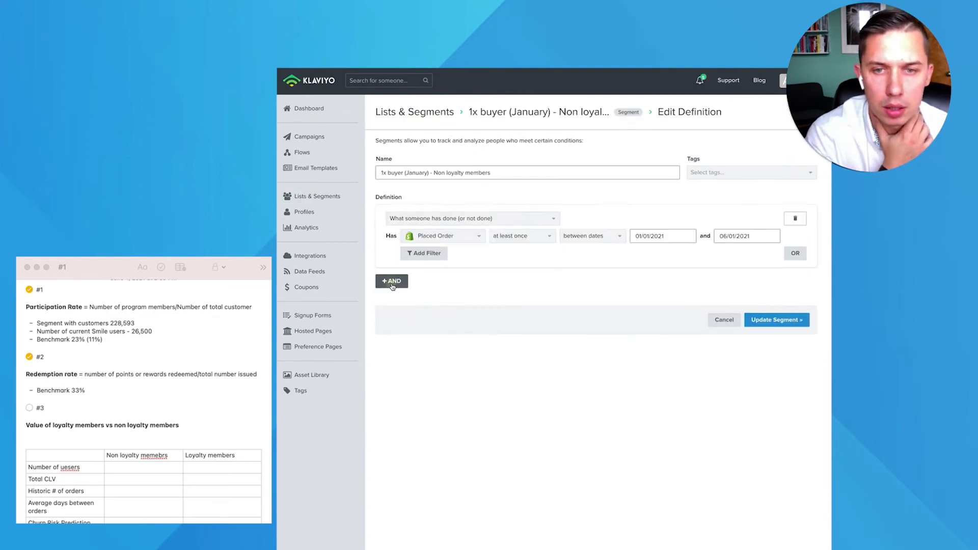
click(391, 281)
text(smi)
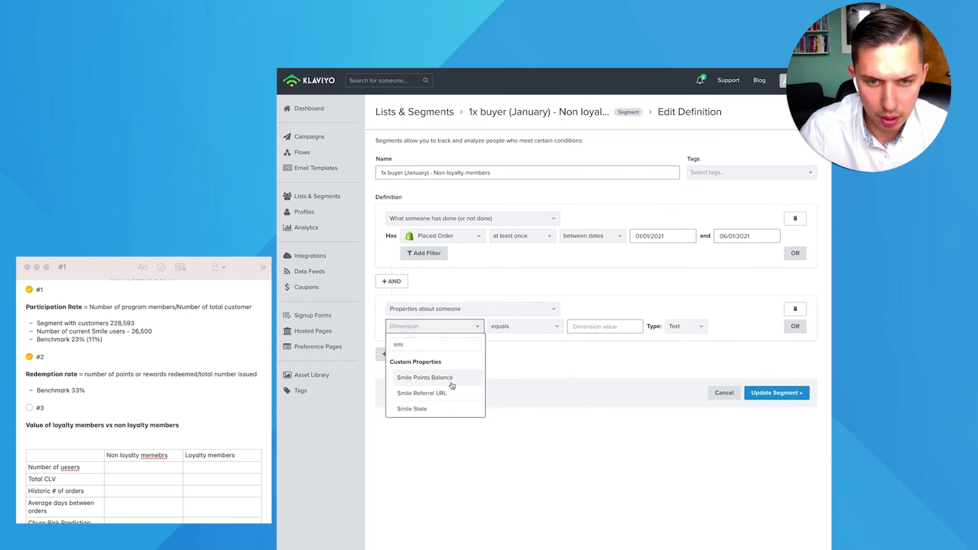
click(412, 408)
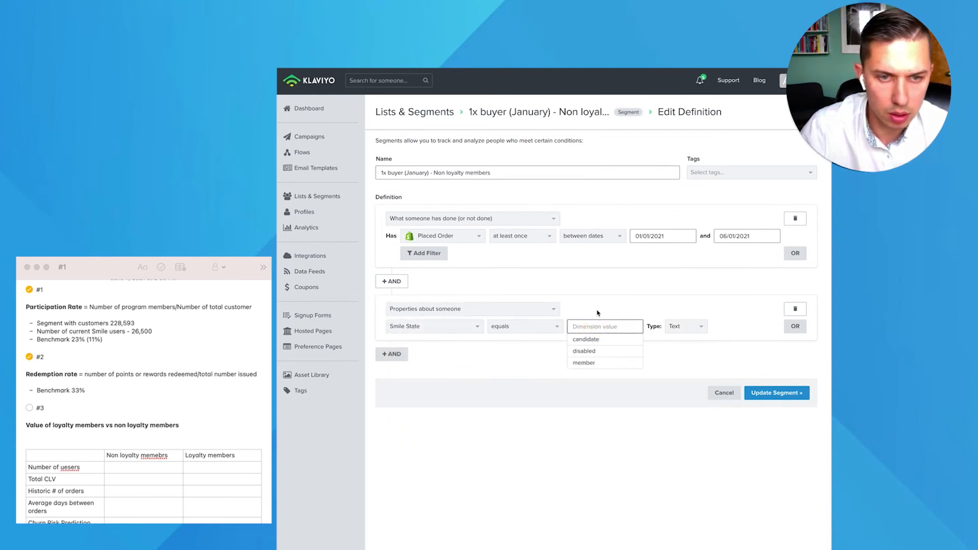
click(525, 326)
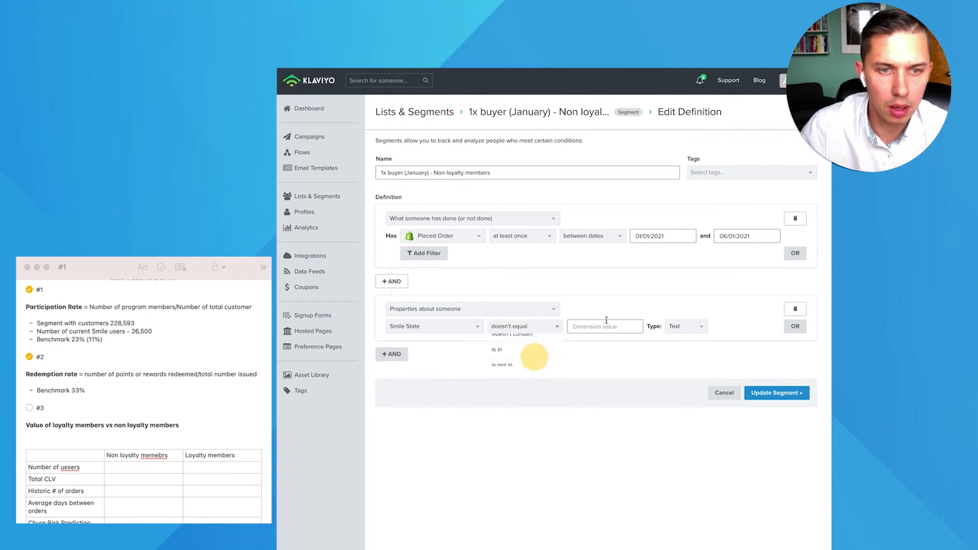
text(member)
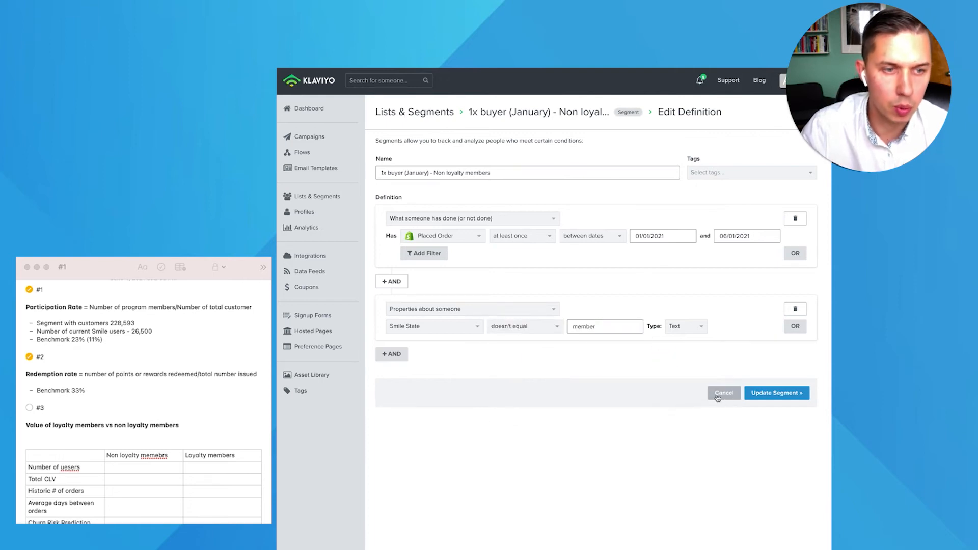
click(777, 393)
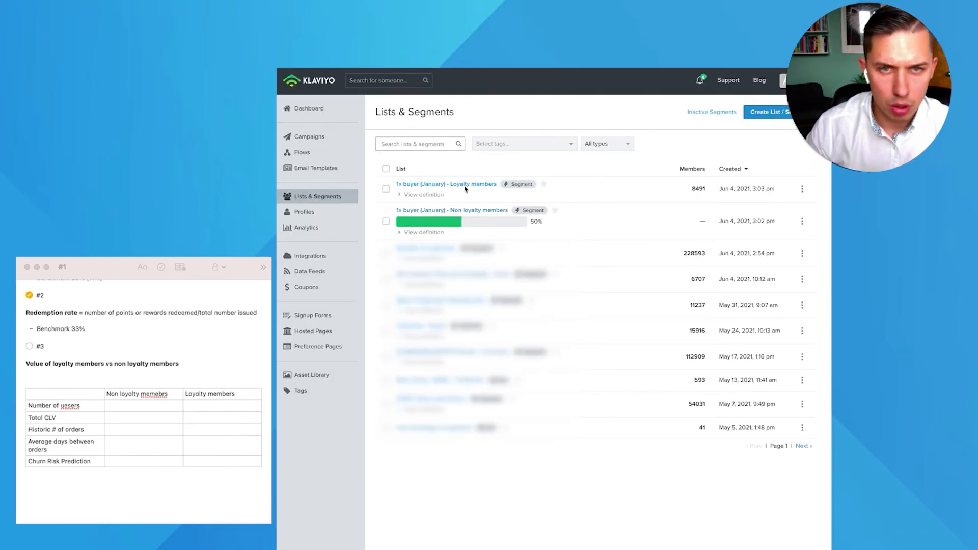
- Enter 8491 loyalty and 23393 non-loyalty users in the Number of users row
click(211, 405)
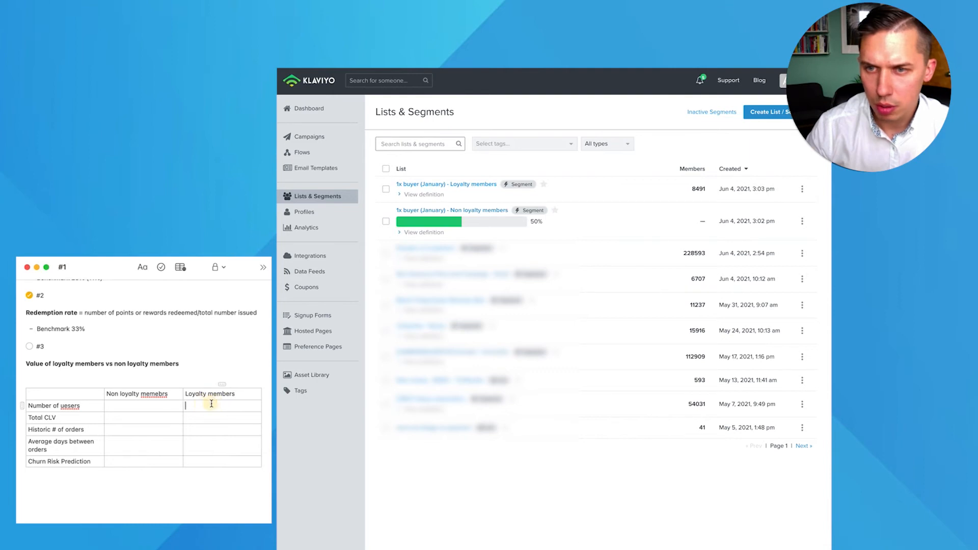
text(8)
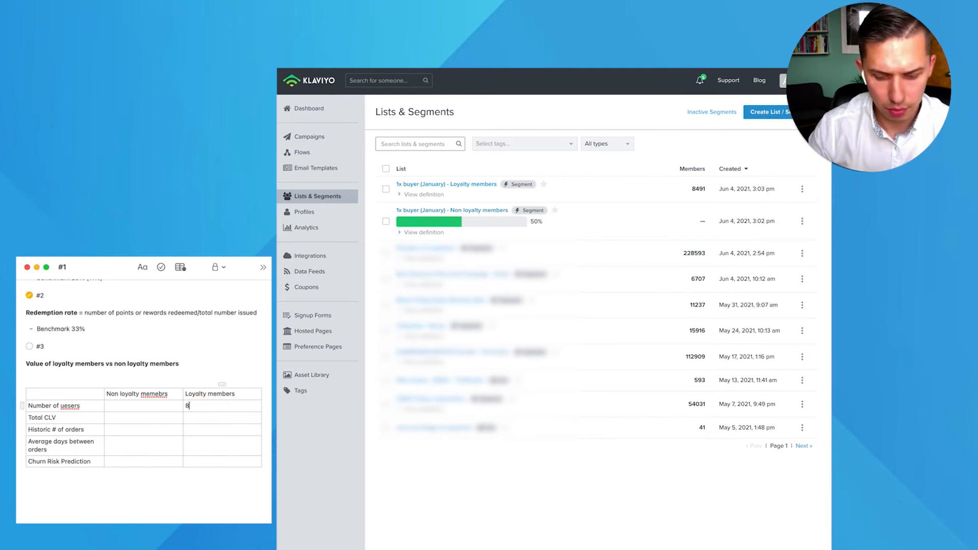
text(8491)
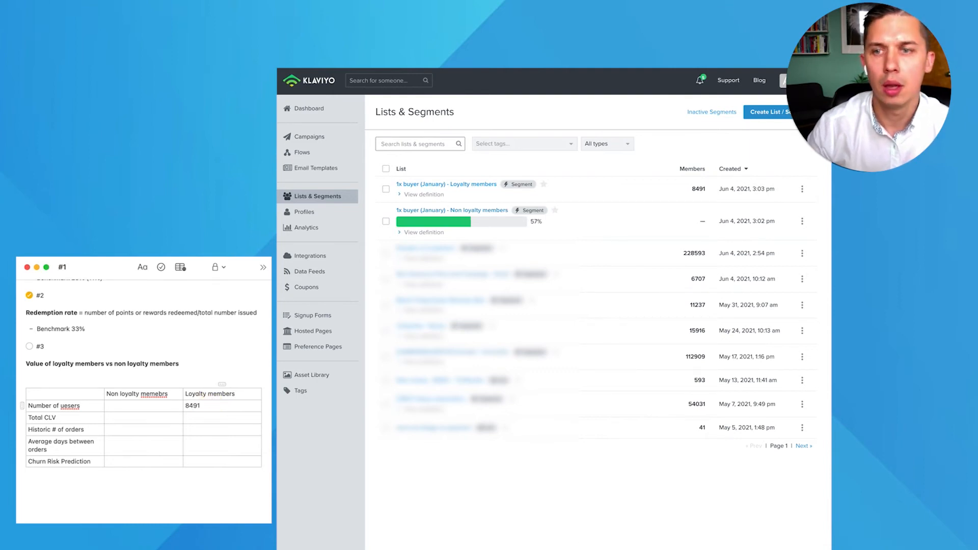
mouse_move(414, 230)
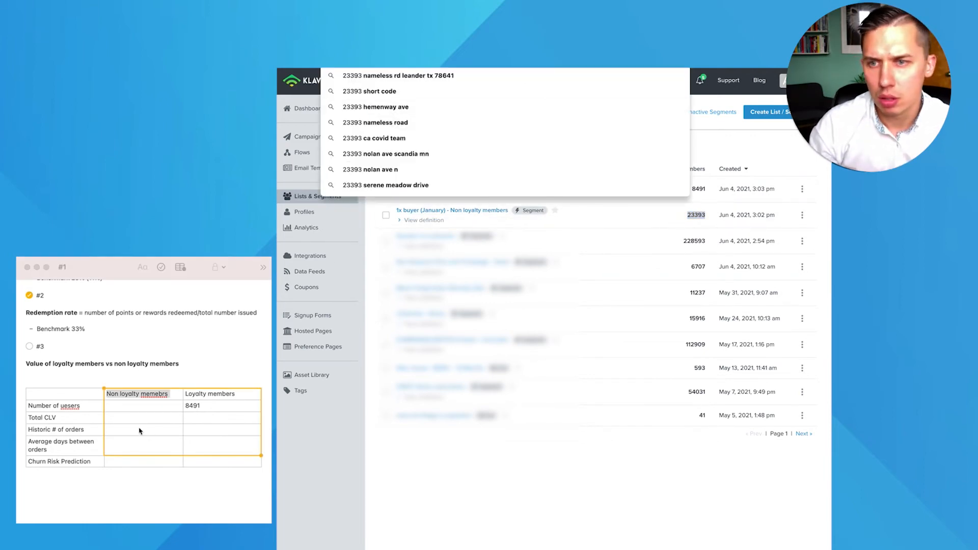
text(23393)
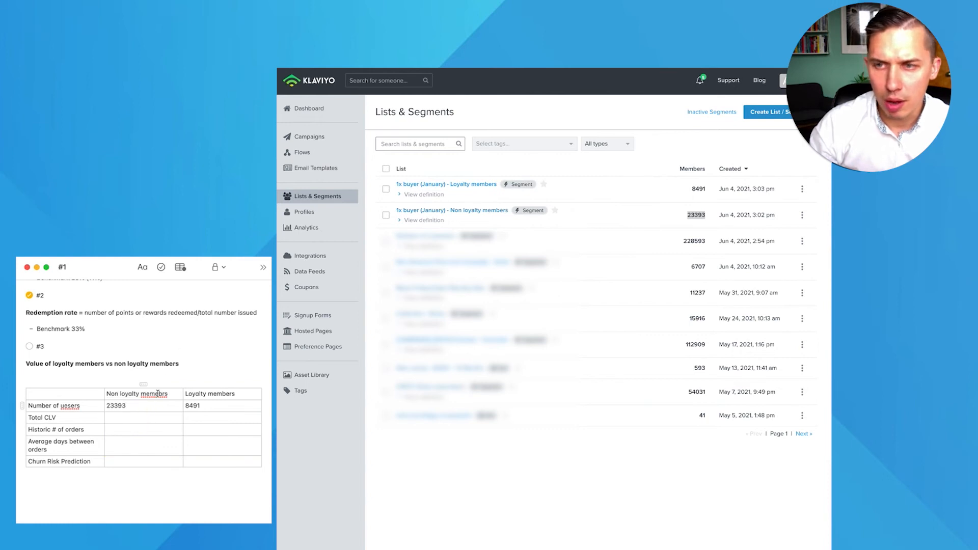
drag(53, 417, 59, 461)
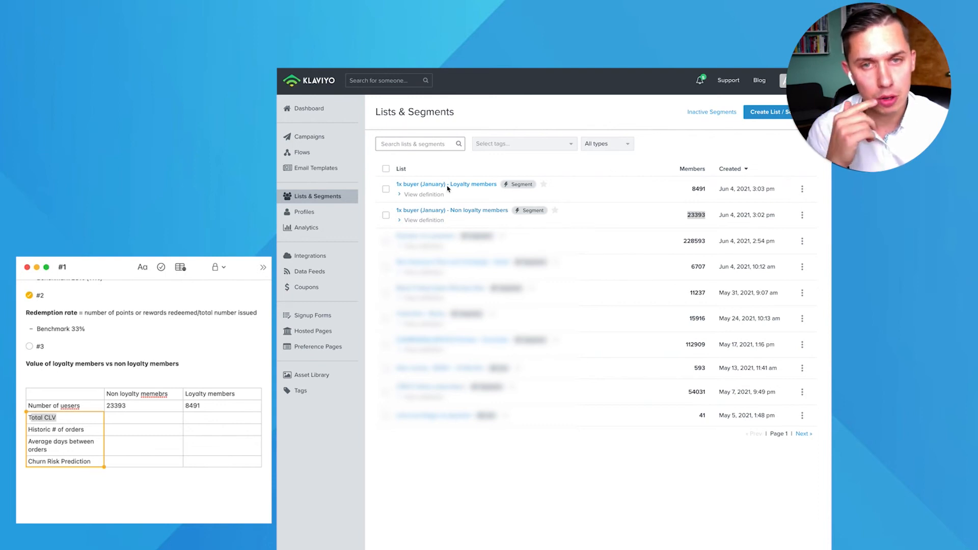
- Export Loyalty members with Total CLV, historic orders, average days between orders and churn risk
click(447, 184)
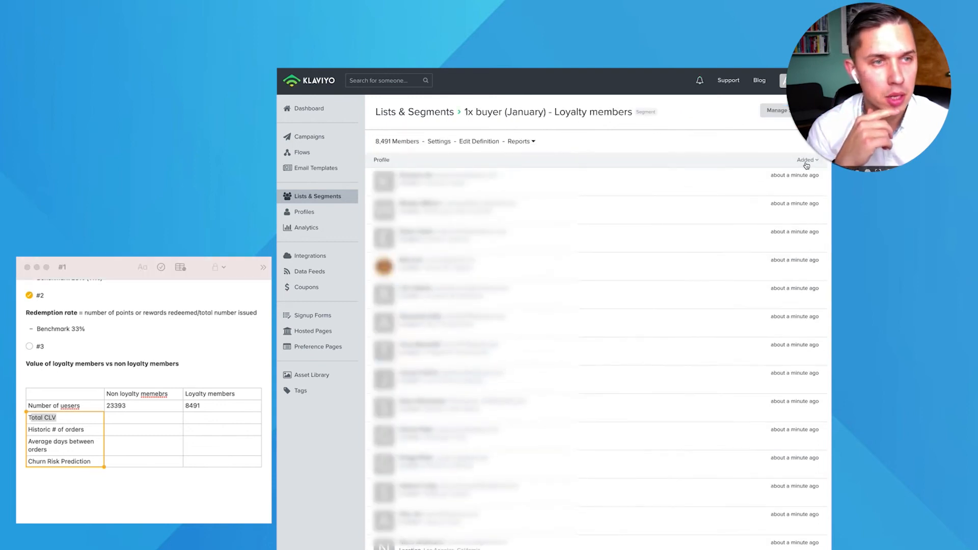
click(777, 110)
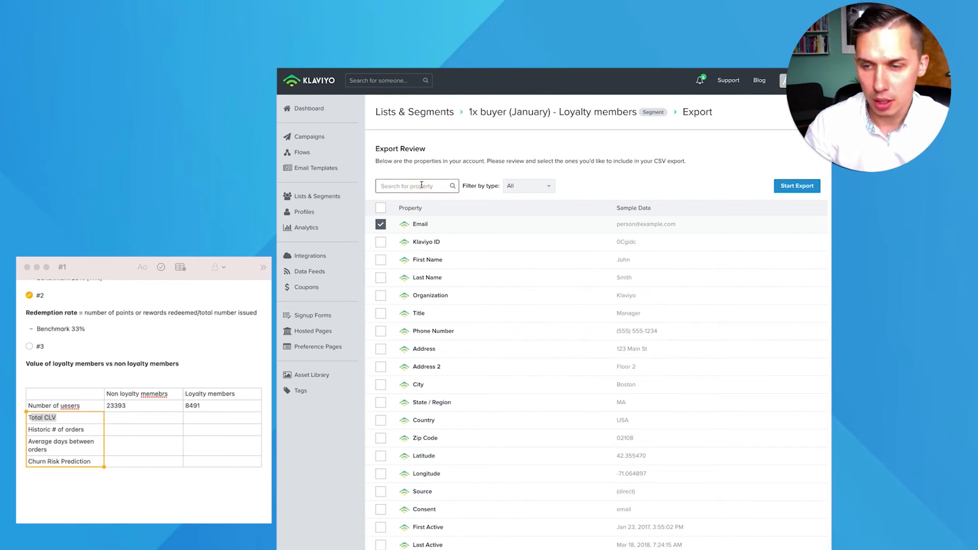
text(valu)
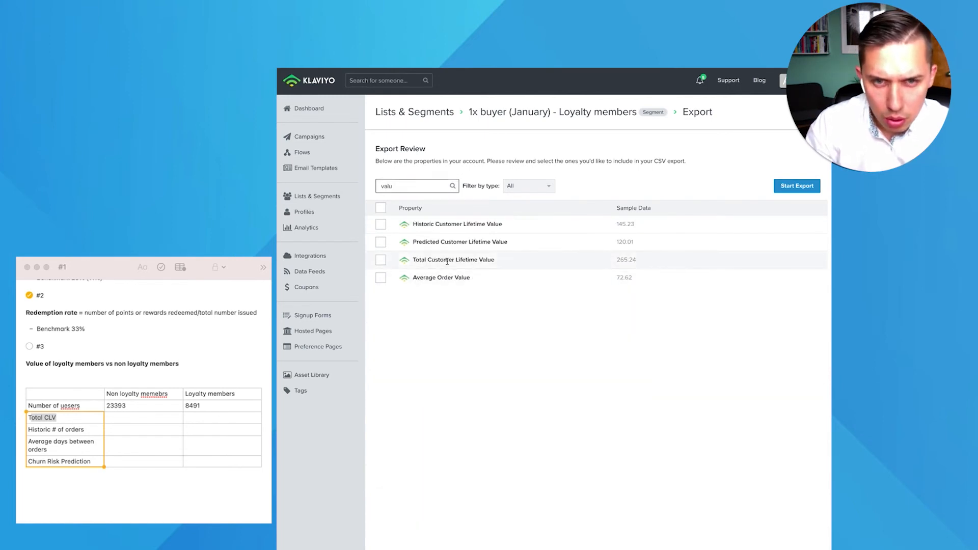
click(380, 260)
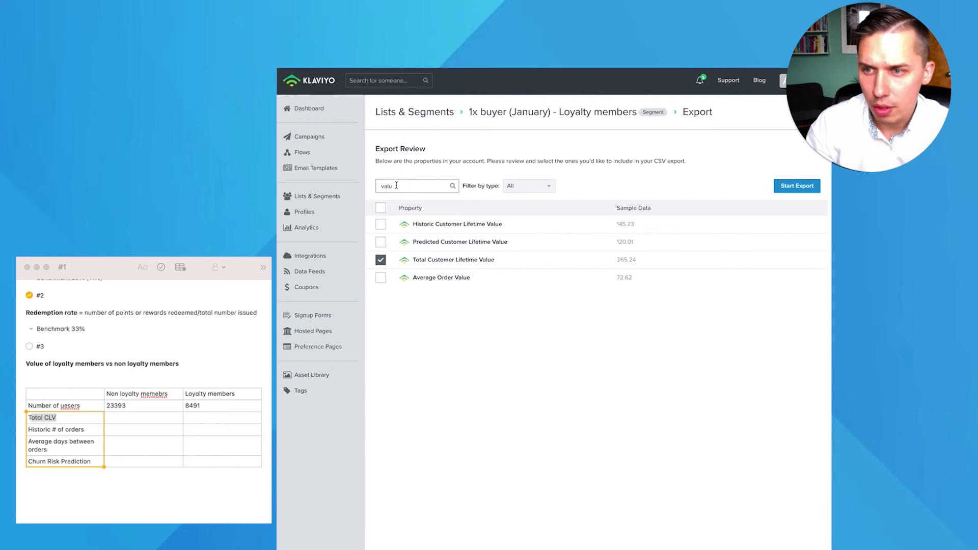
text(histo)
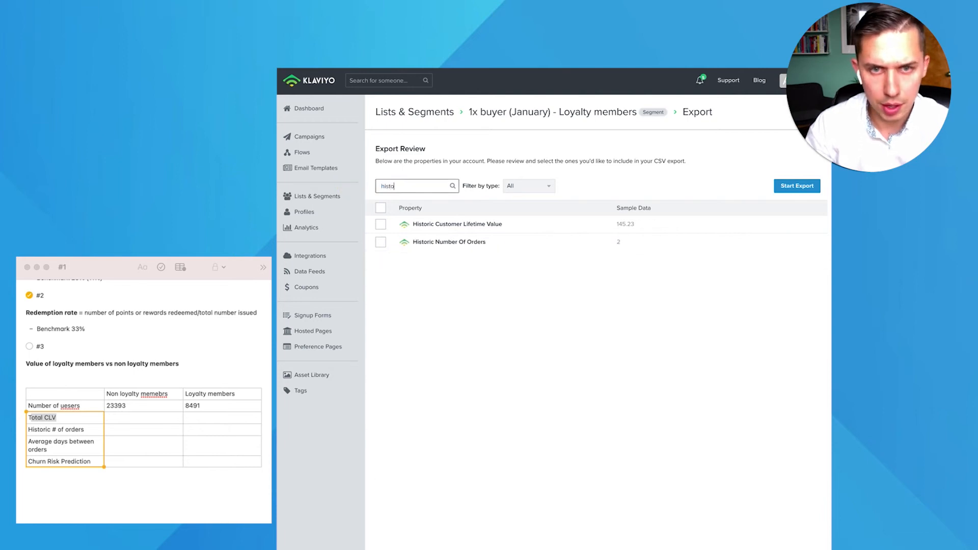
click(381, 242)
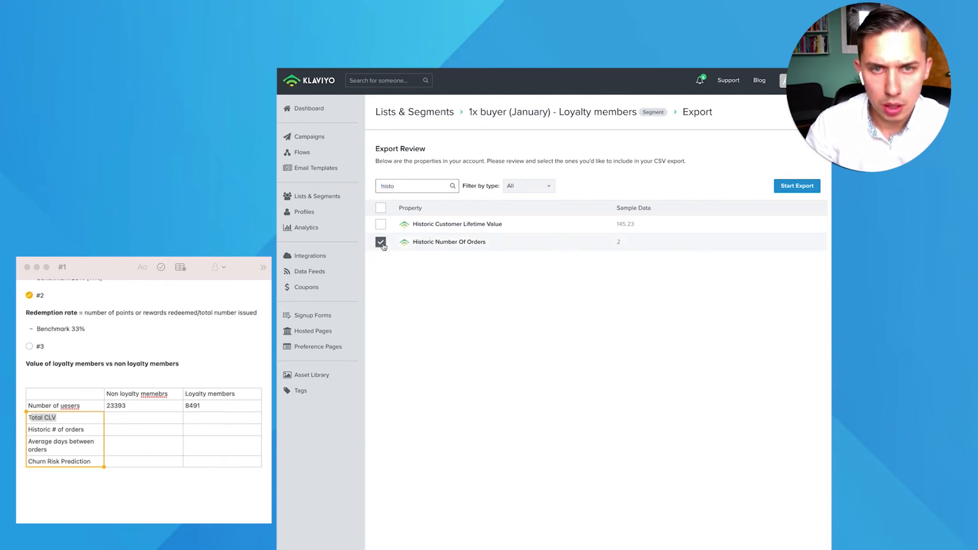
text(ave)
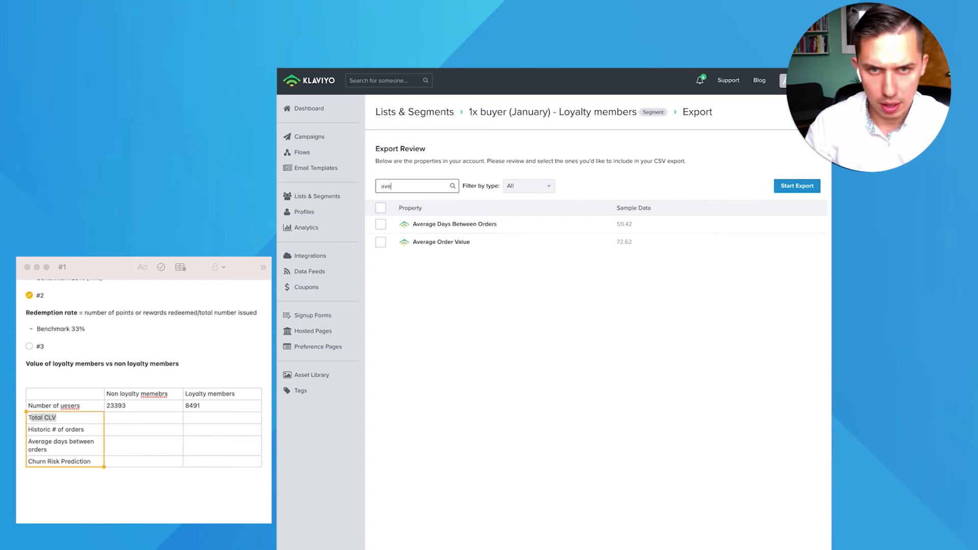
click(380, 224)
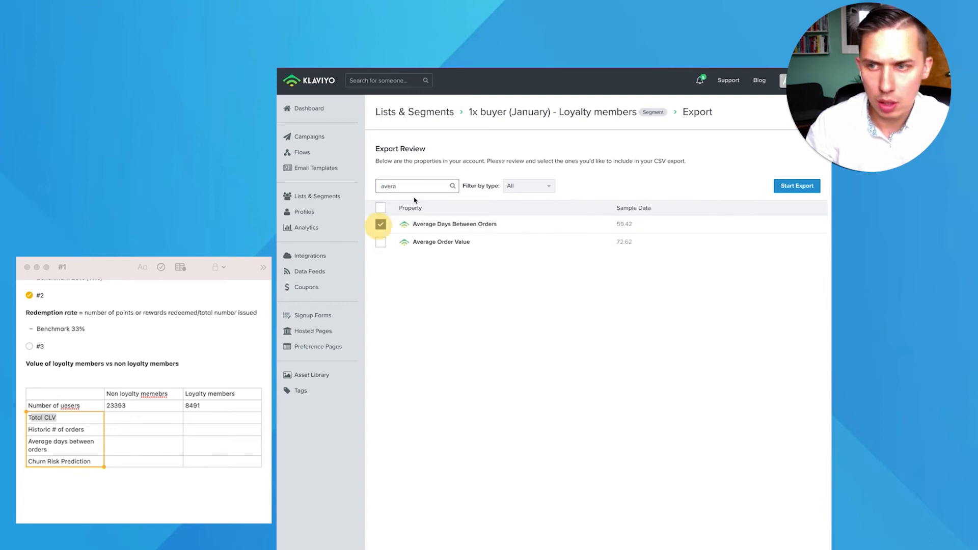
text(chur)
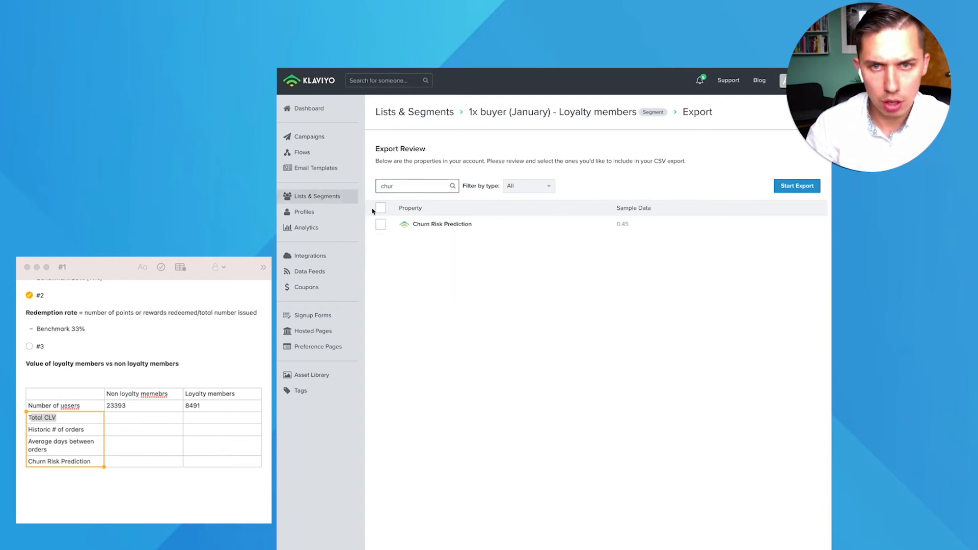
click(796, 186)
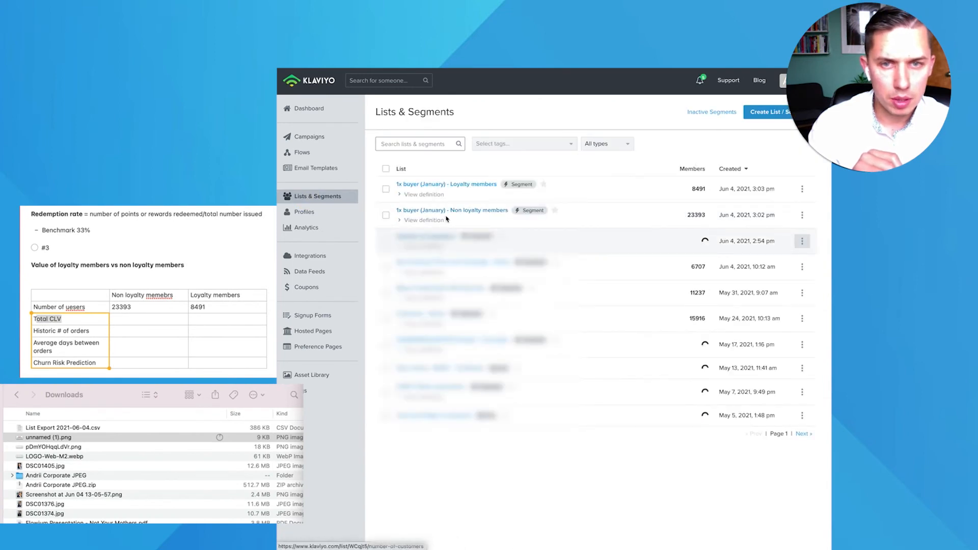
- Pick lifetime value, days between orders and churn risk for the Non loyalty export
click(451, 210)
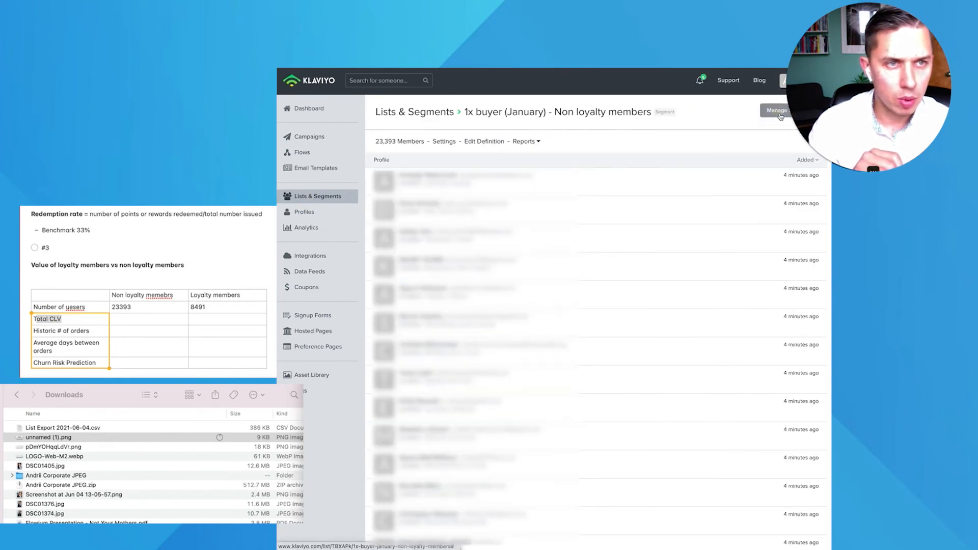
click(778, 111)
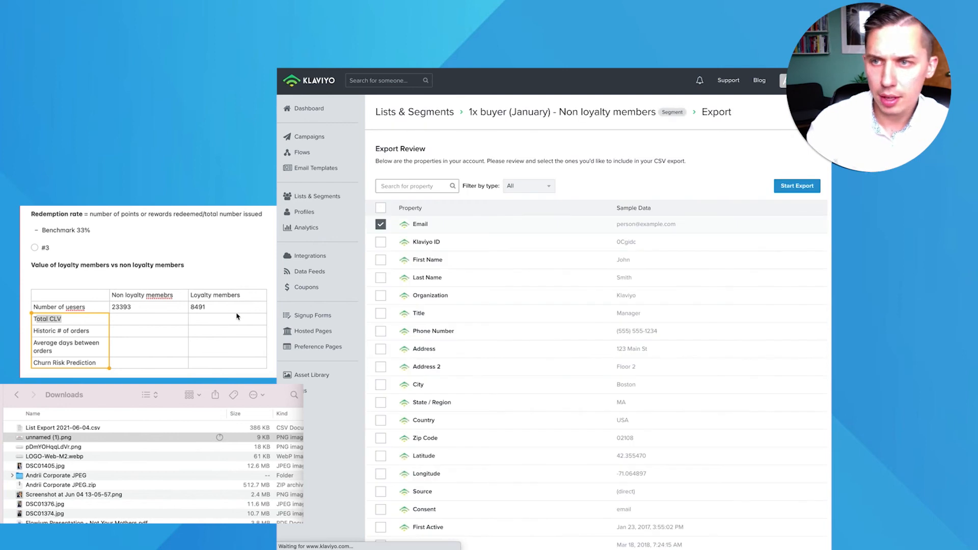
text(total)
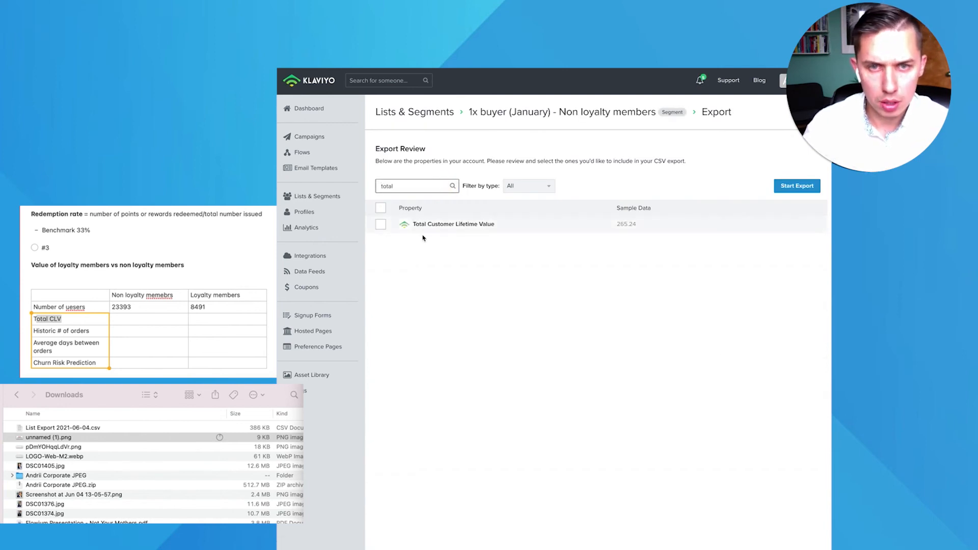
click(380, 208)
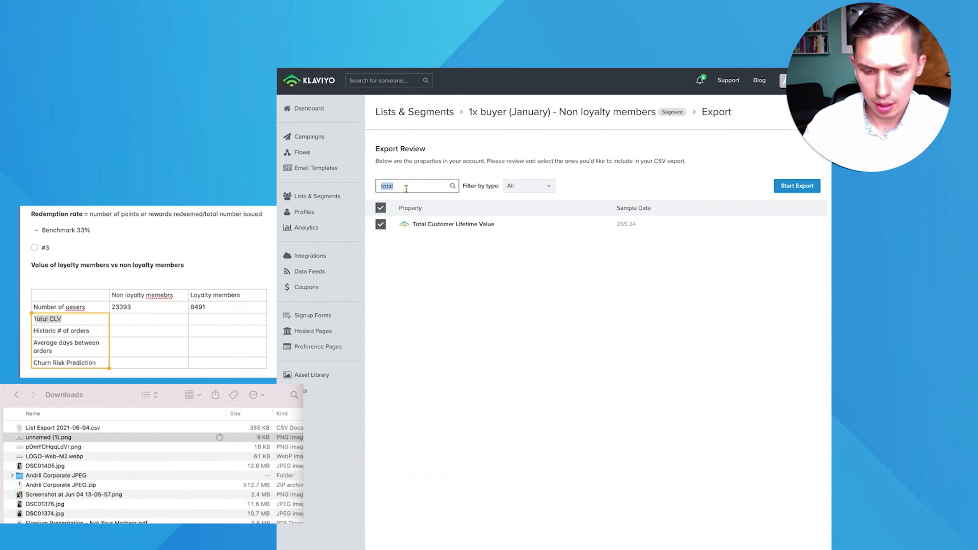
text(hist)
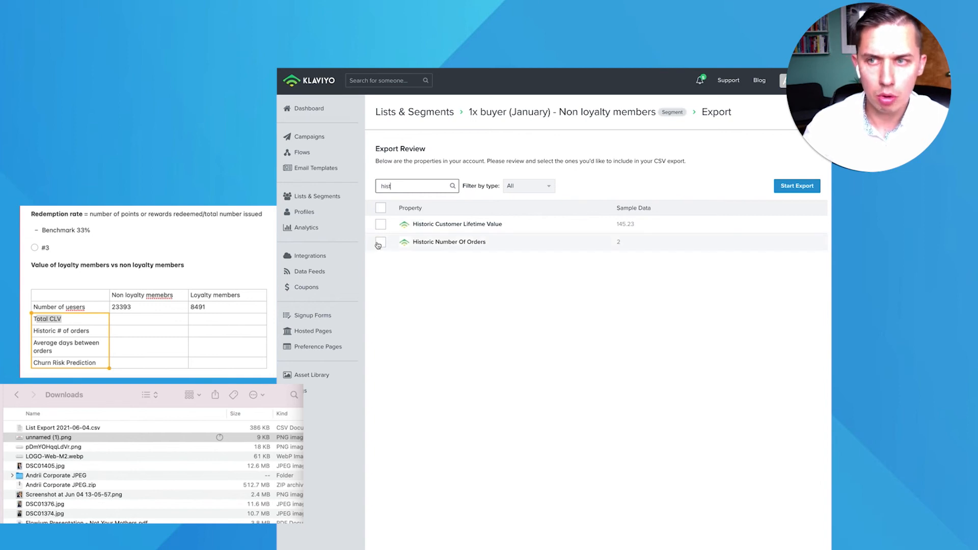
text(va)
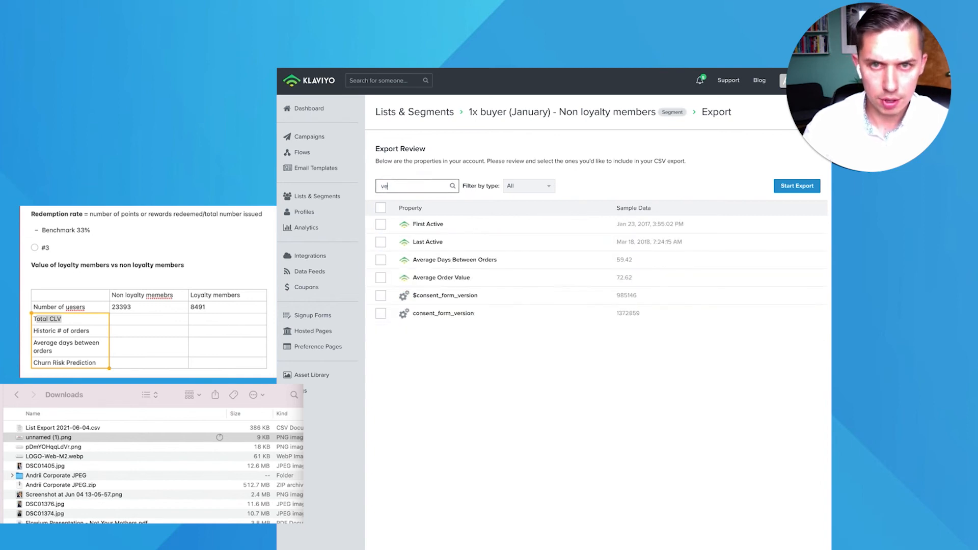
text(ave)
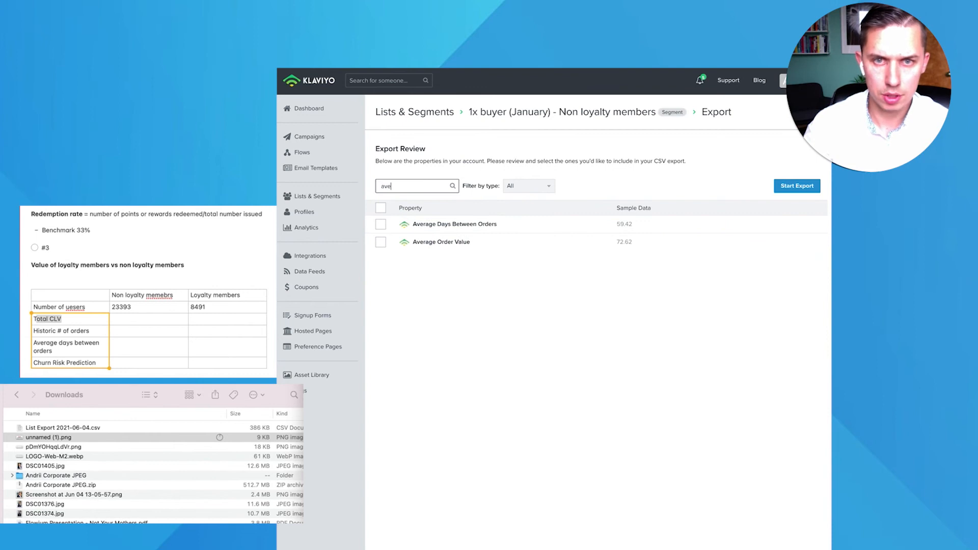
mouse_move(390, 233)
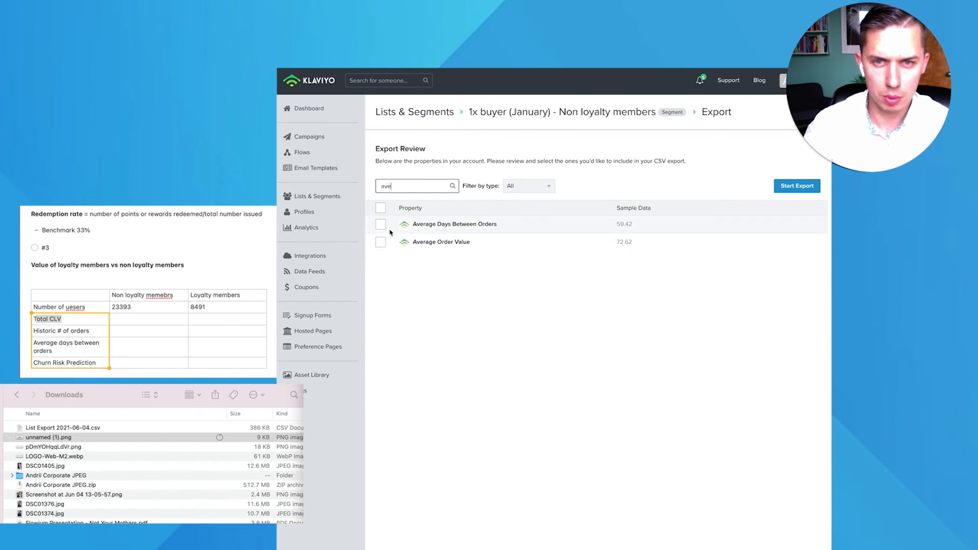
click(380, 224)
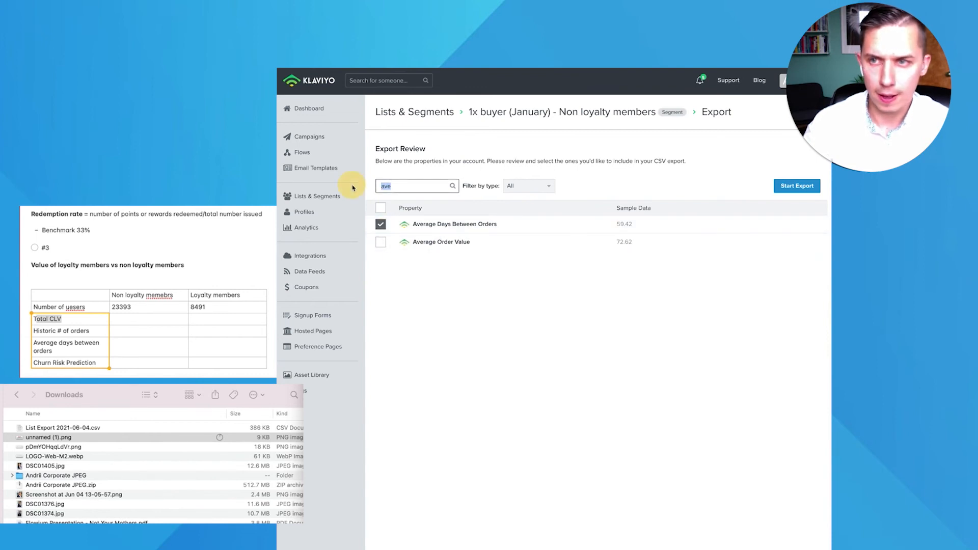
text(chur)
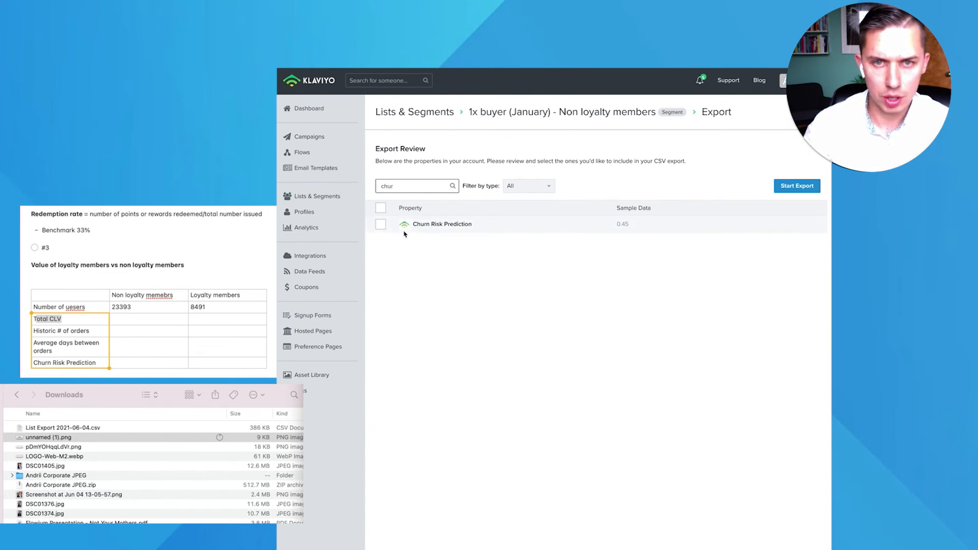
click(796, 186)
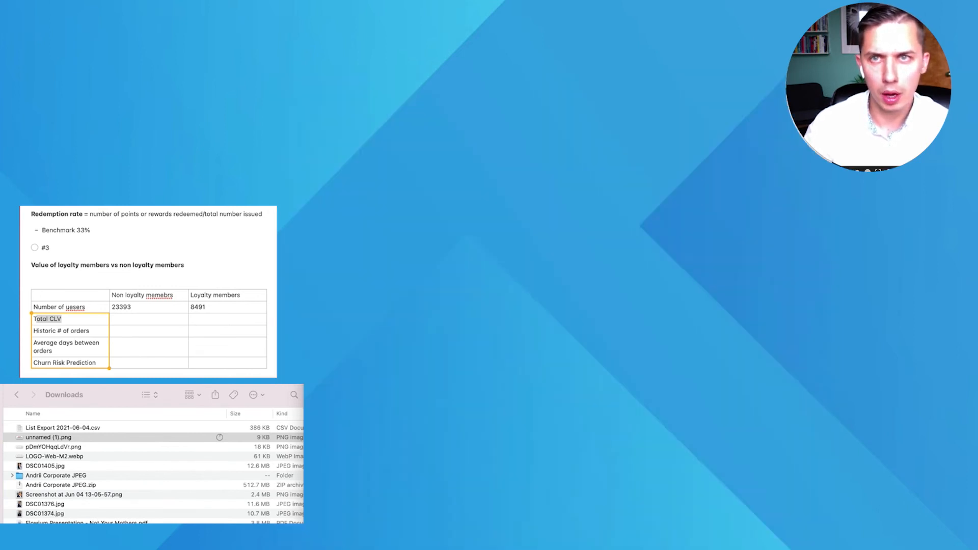
- Open the loyalty export and enter the $161 average CLV for loyalty members
double_click(61, 428)
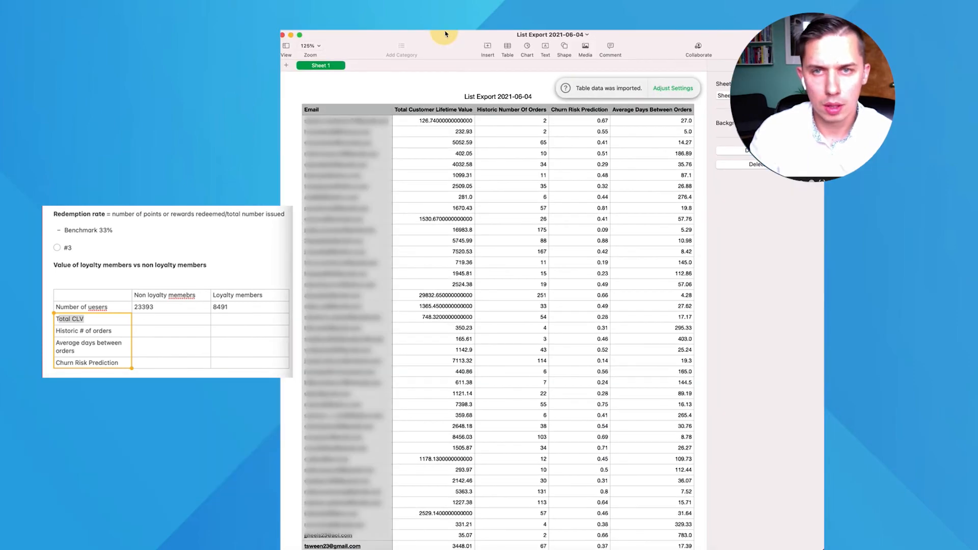
click(433, 142)
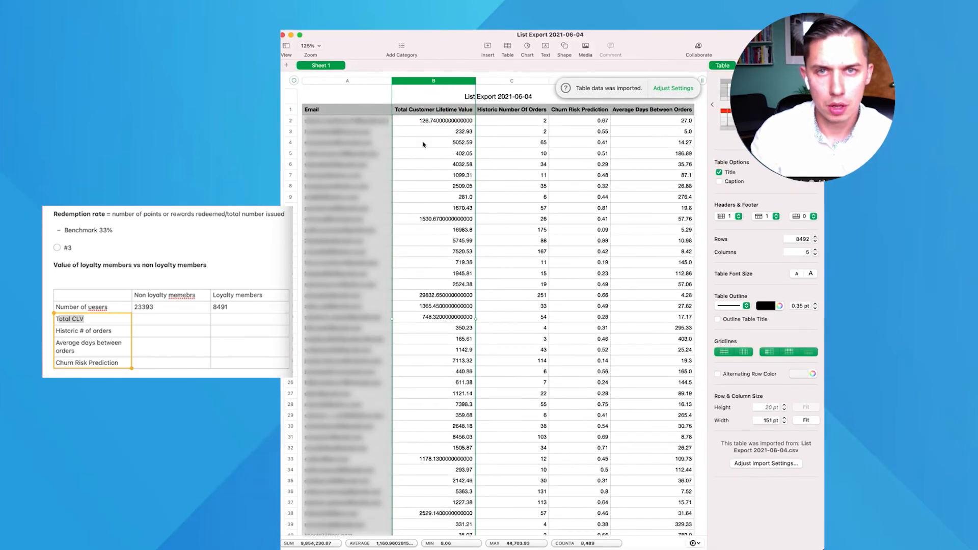
mouse_move(394, 434)
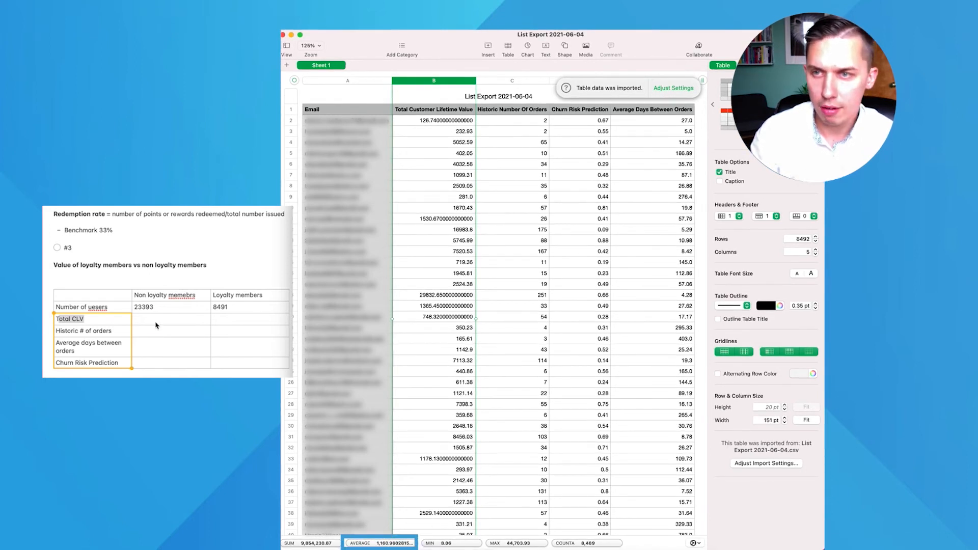
click(163, 319)
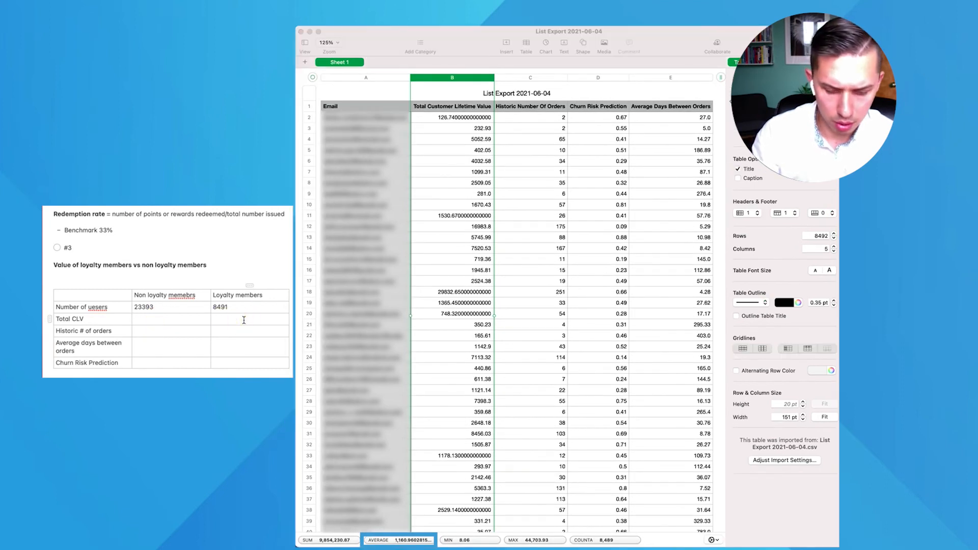
text($160)
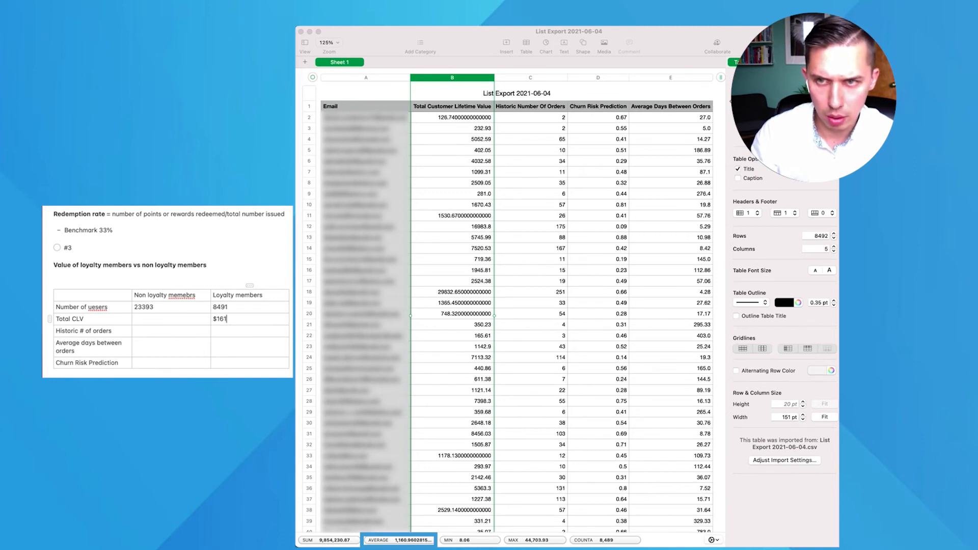
- Enter the loyalty members' 16 orders, 91 days between orders and 52% churn risk
click(530, 79)
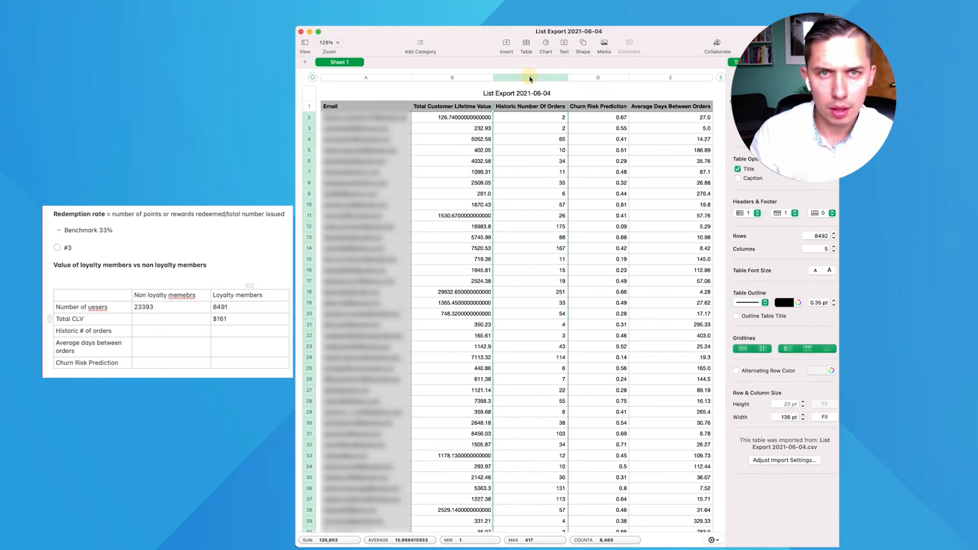
click(530, 78)
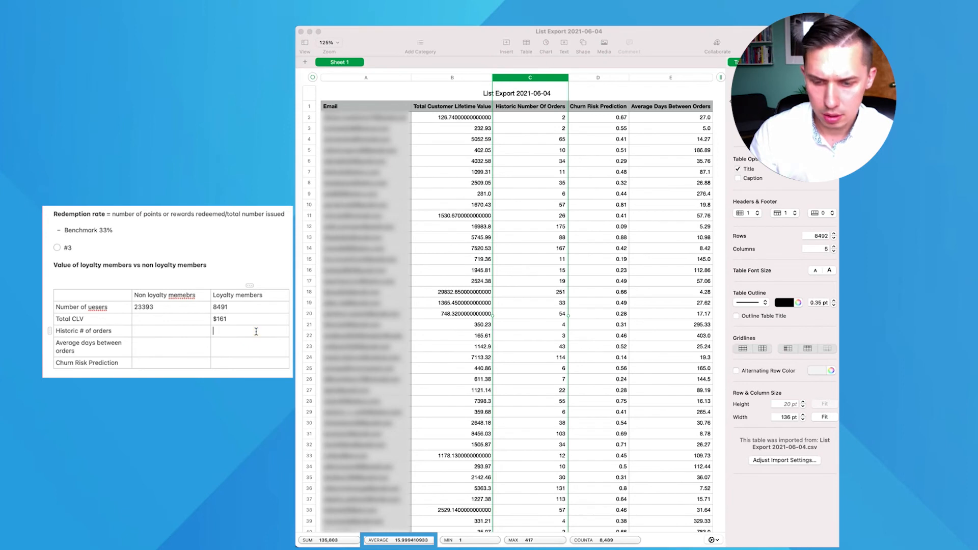
text(16)
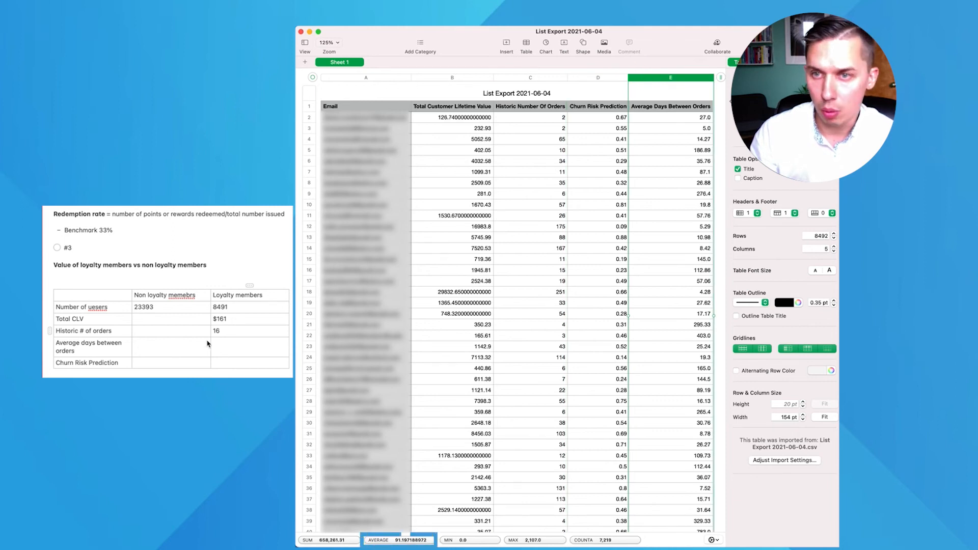
text(91)
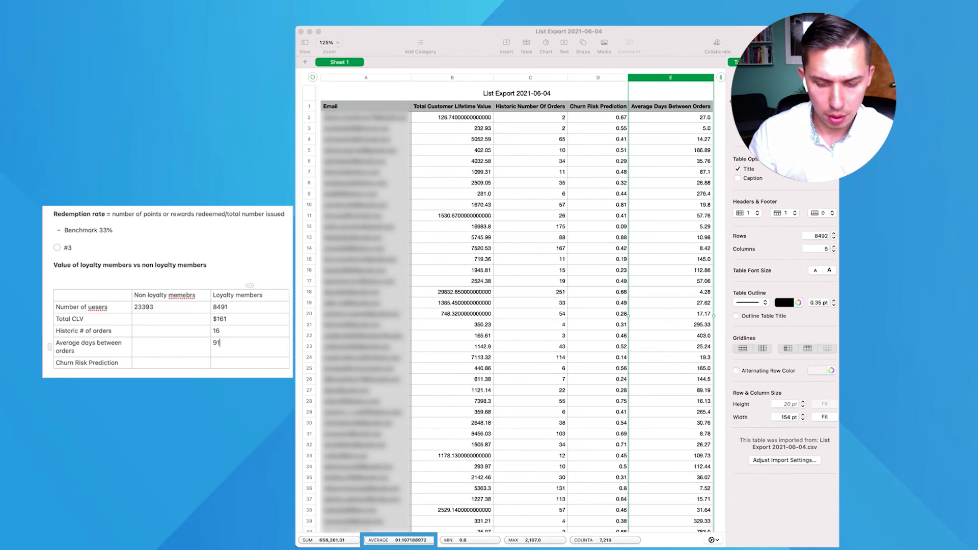
click(598, 78)
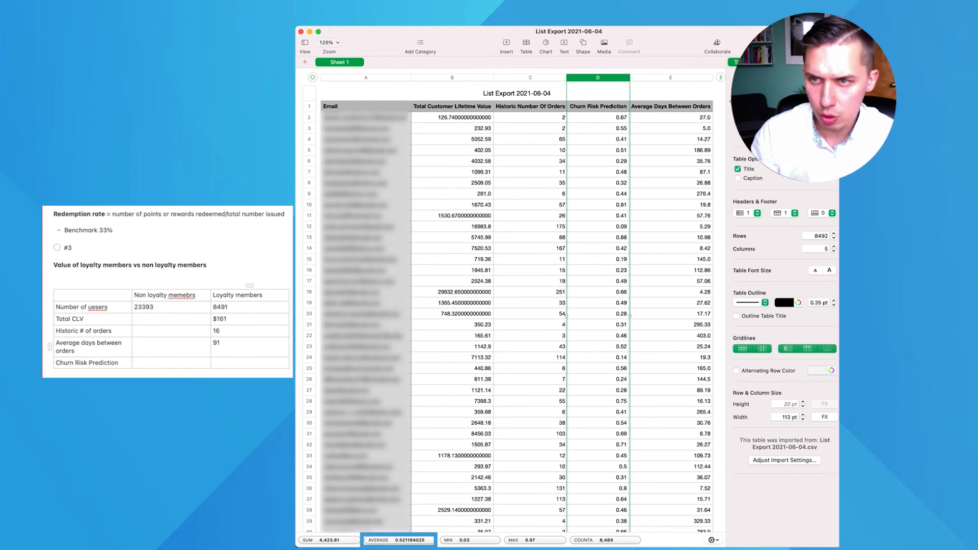
click(228, 365)
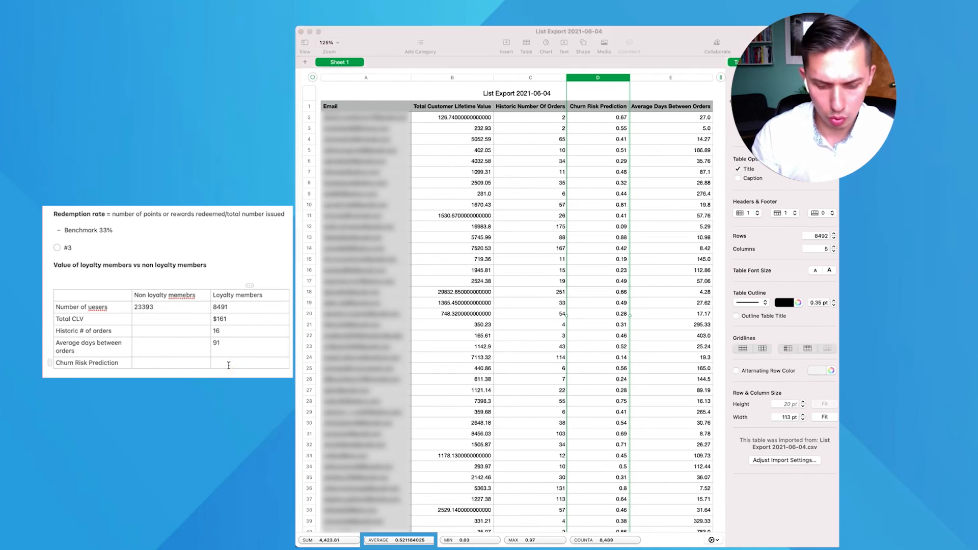
text(52%)
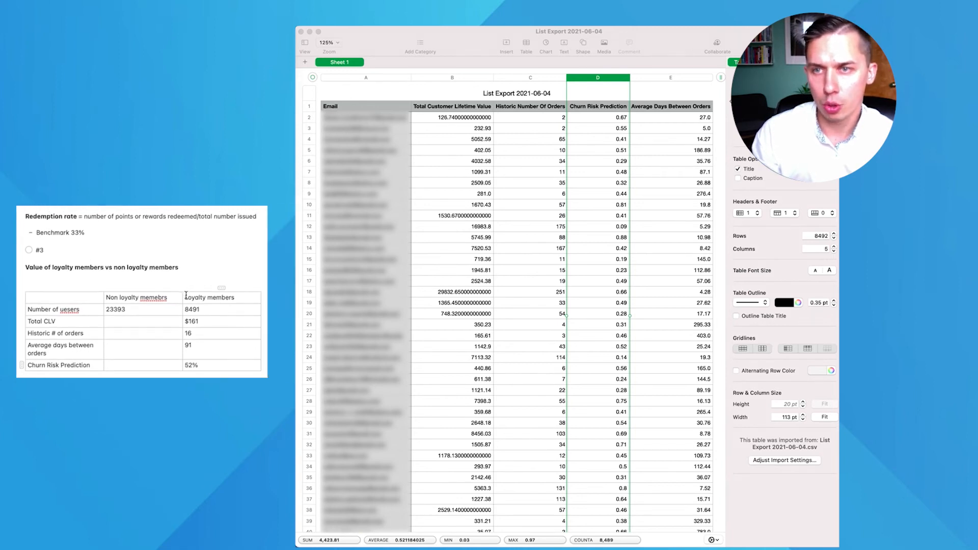
- Open the non-loyalty export and enter its $175 CLV and 2 orders
click(209, 297)
text($)
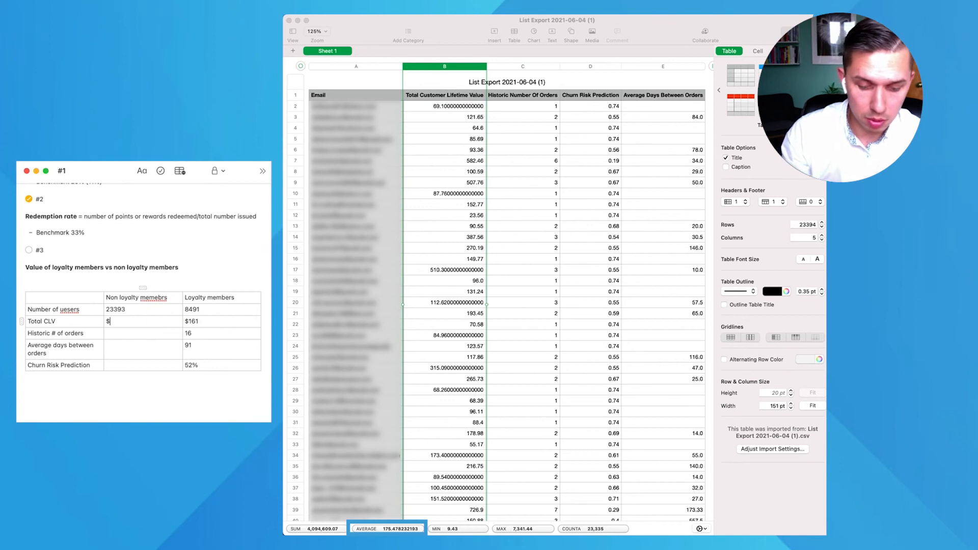
text(175)
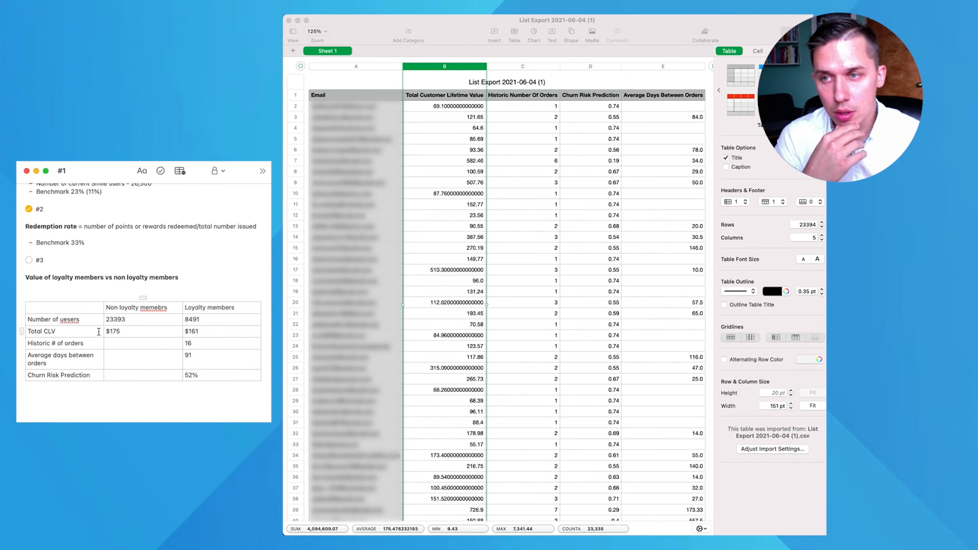
click(113, 331)
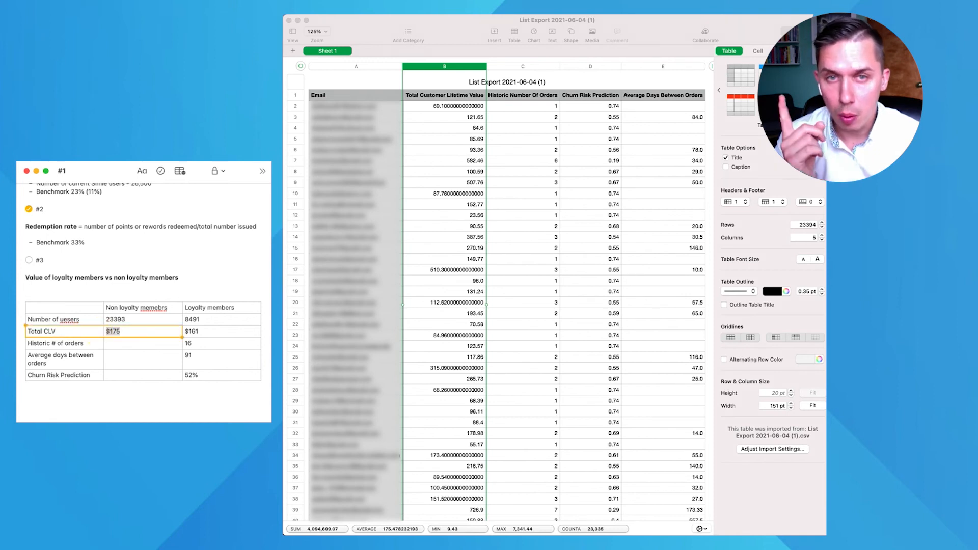
click(522, 66)
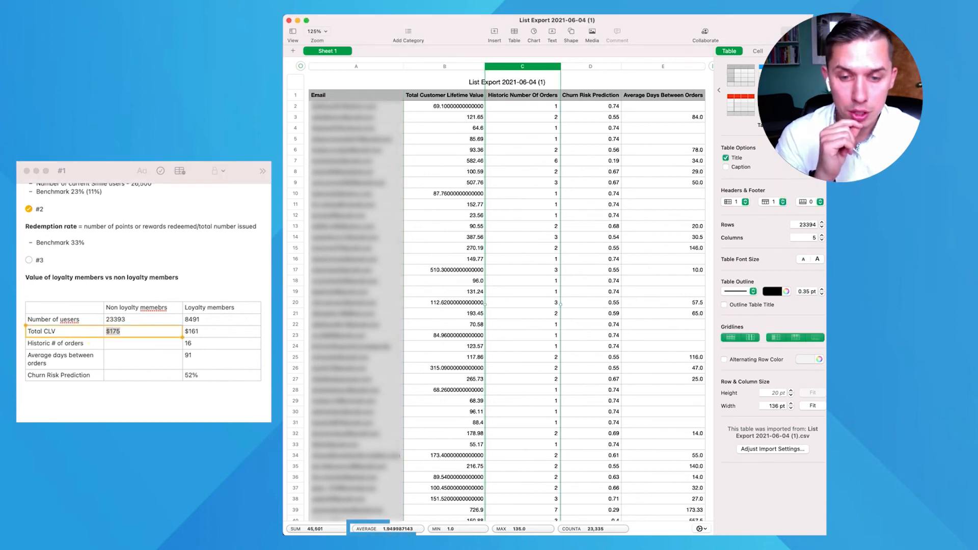
text(2)
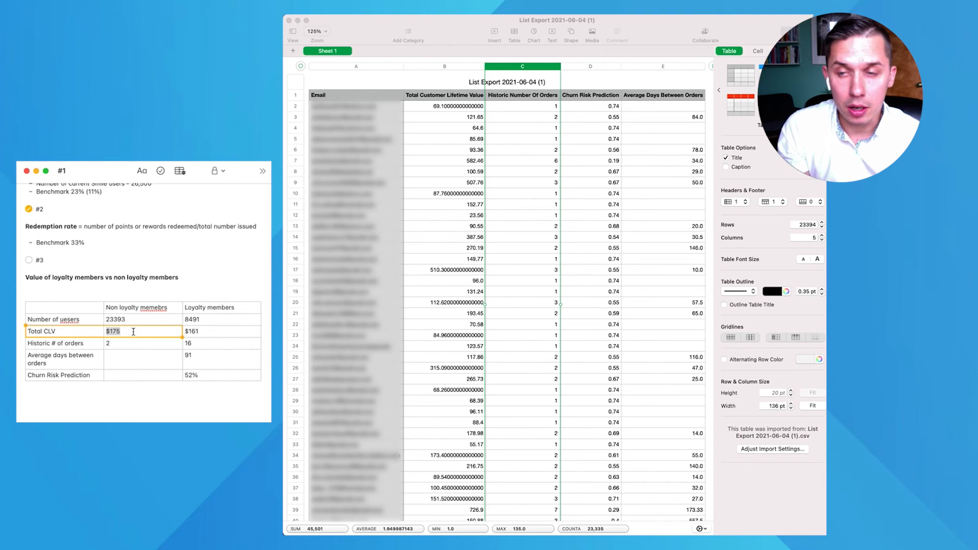
click(207, 344)
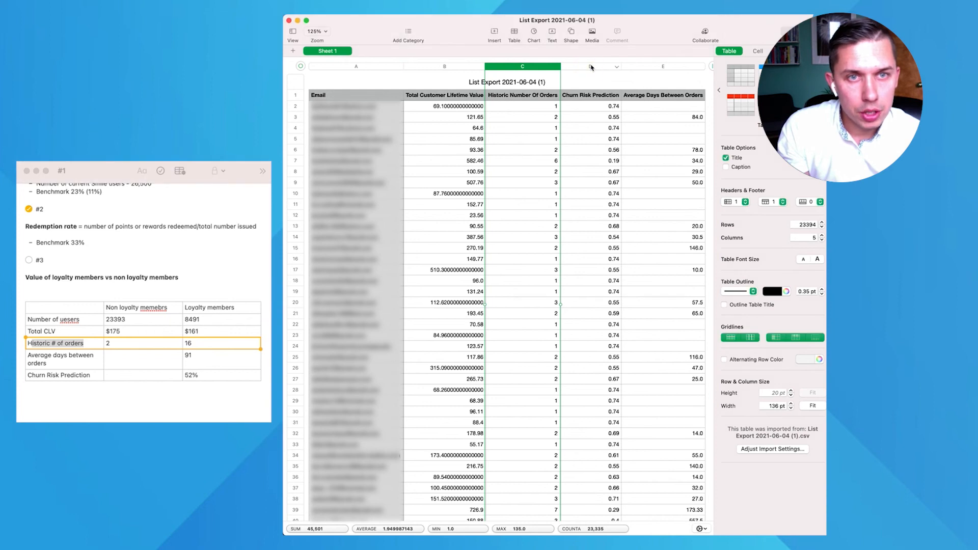
- Enter the non-loyalty 65% churn risk and 234 days between orders
click(589, 66)
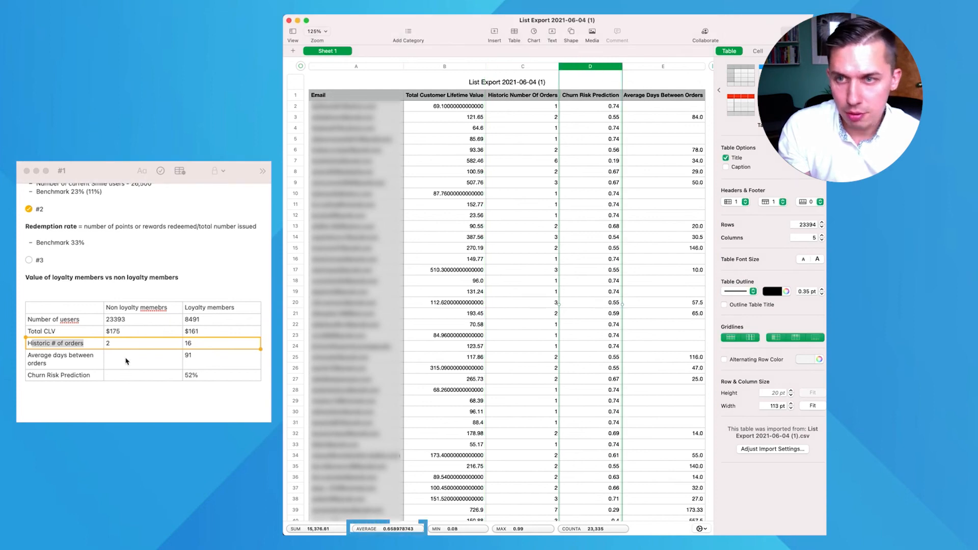
text(6)
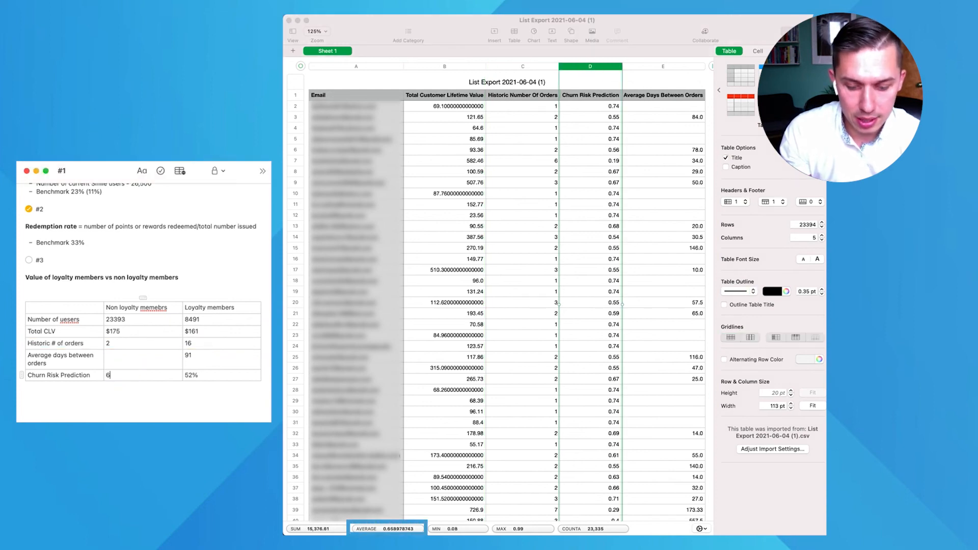
text(5%)
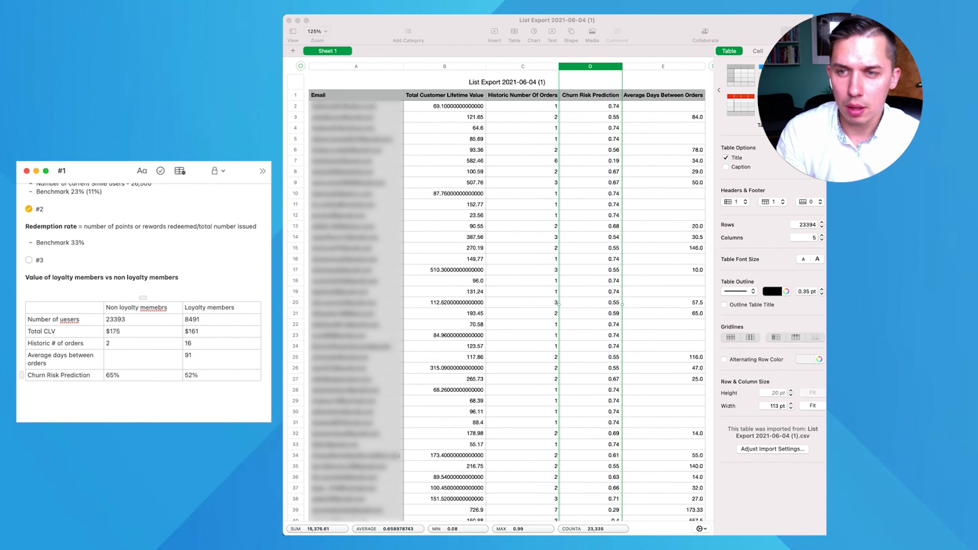
click(663, 66)
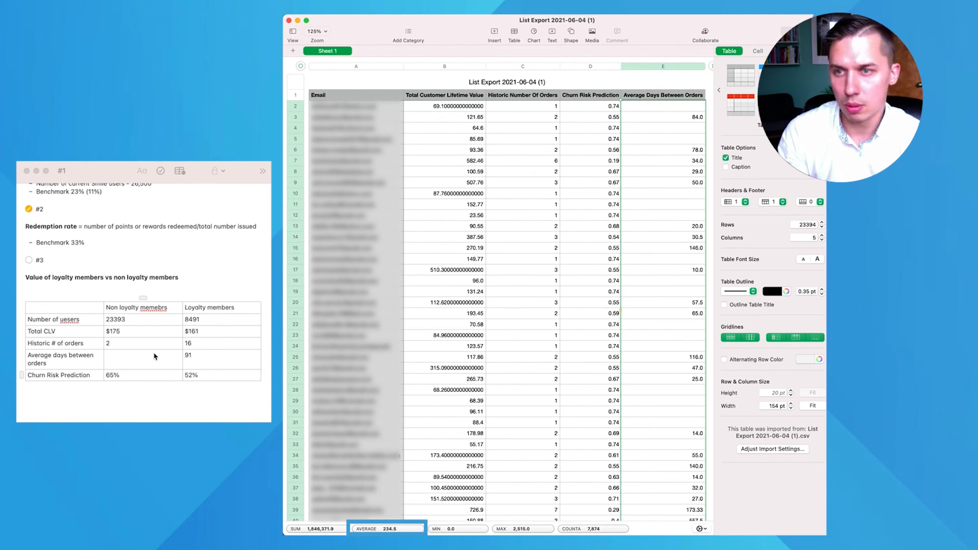
text(234)
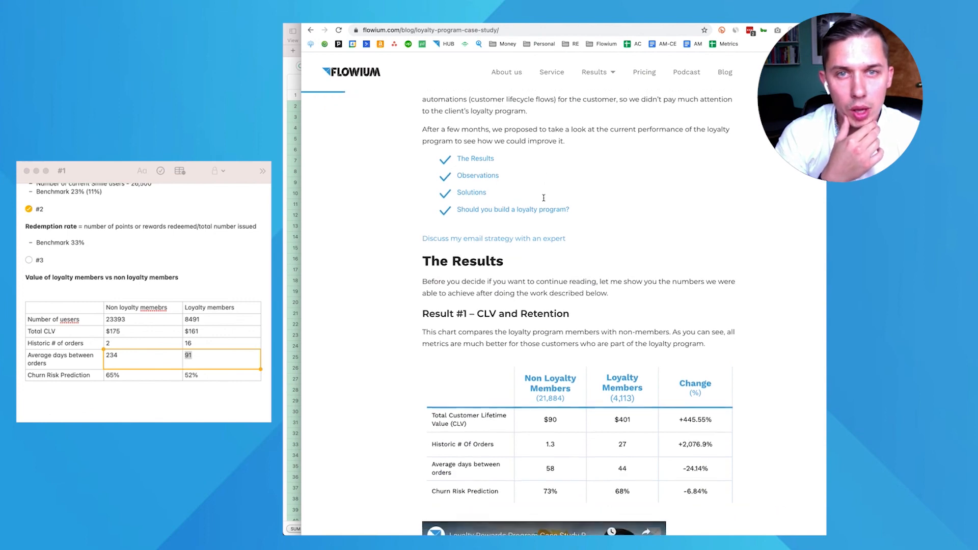
- Skim the Flowium case study, then search YouTube for 'loyalty flowium'
scroll(down, 3)
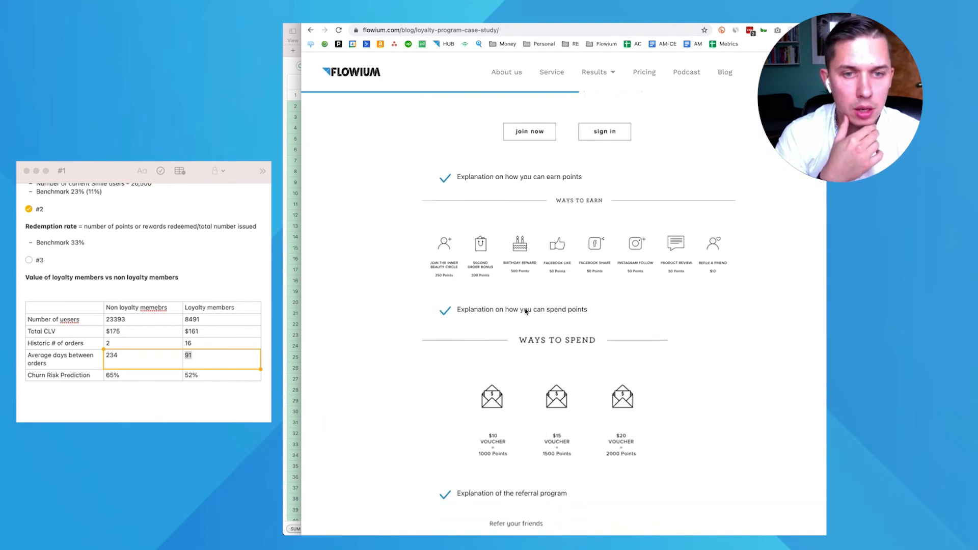
scroll(down, 3)
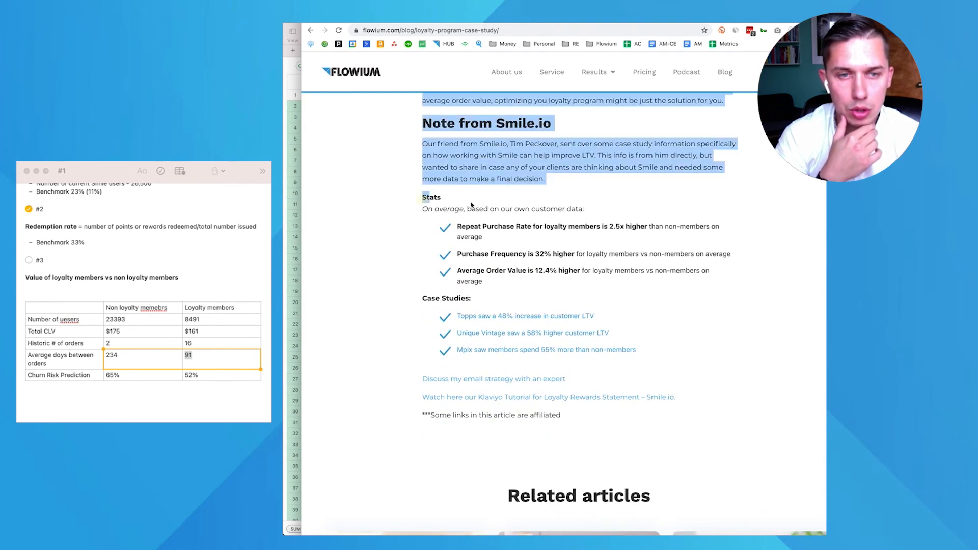
click(500, 241)
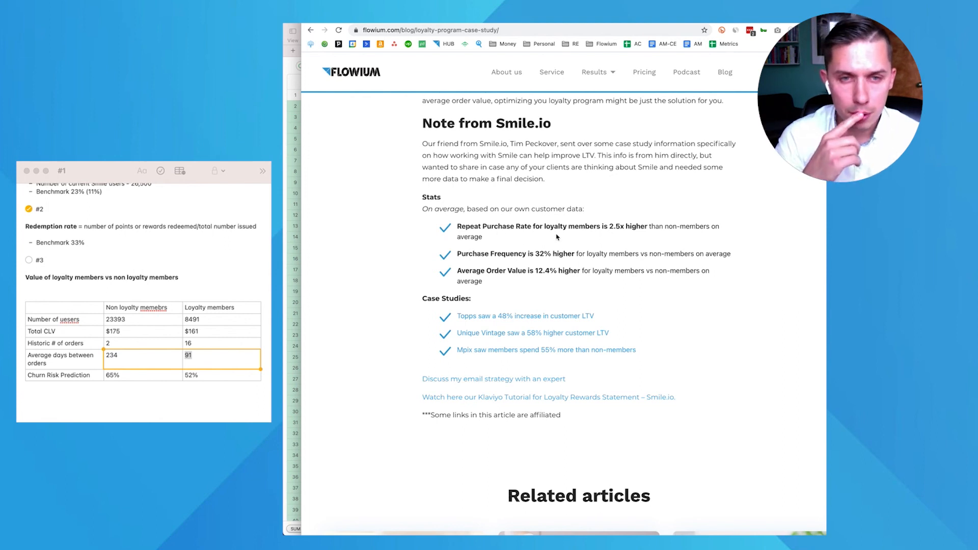
drag(585, 226, 646, 226)
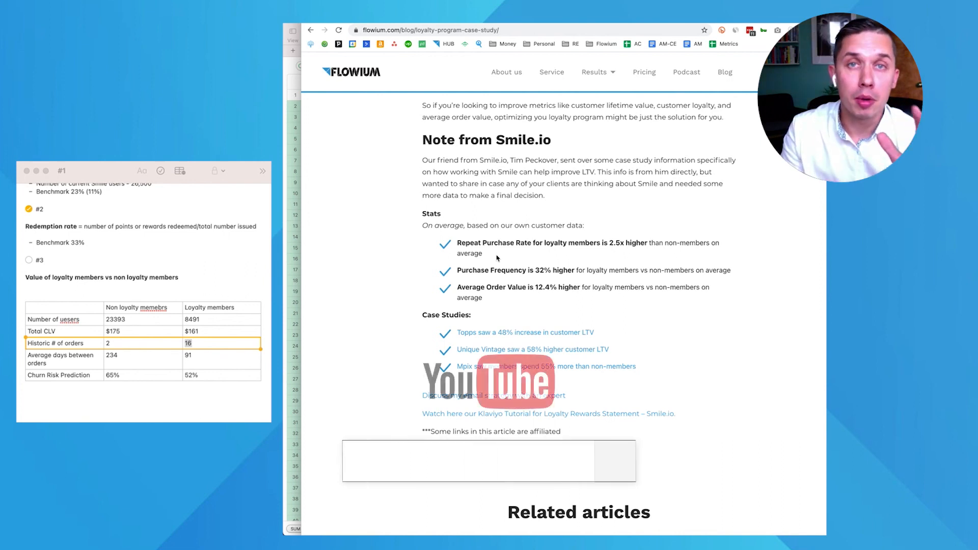
text(loyalty flowium)
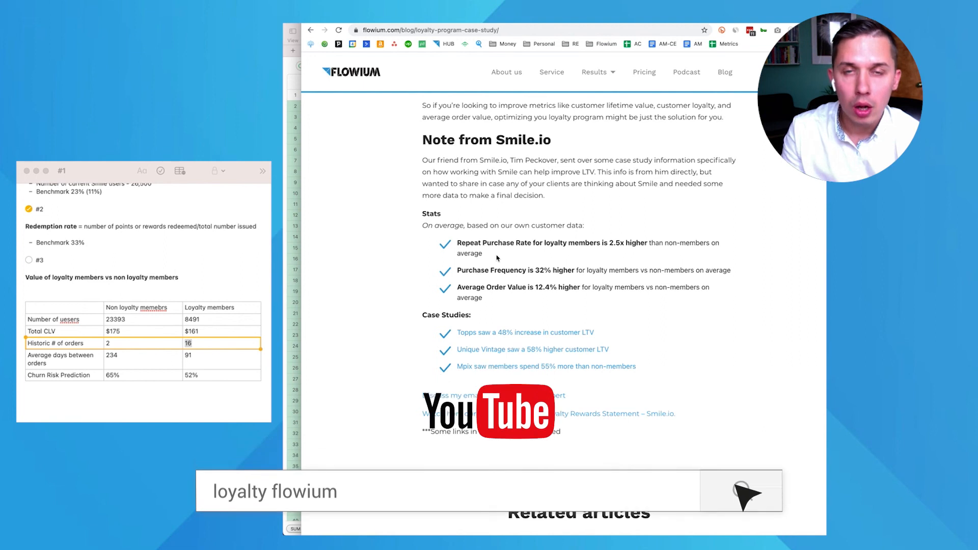
click(737, 496)
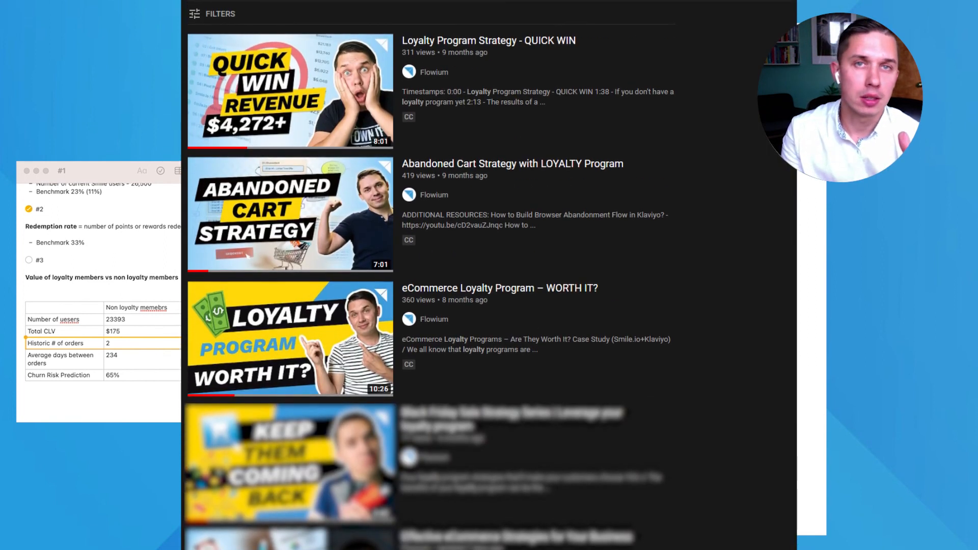